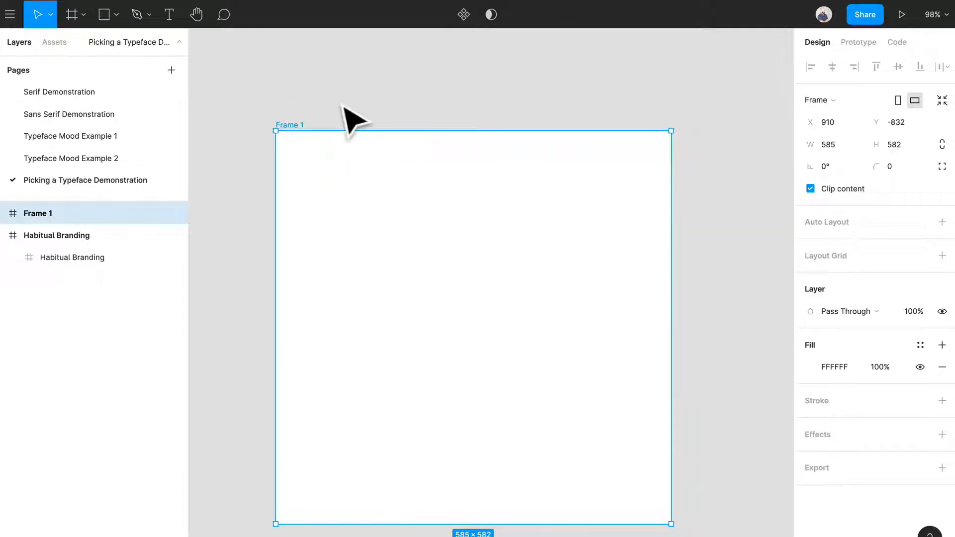
Type the heading 'The Phillips Foundation', sized 36 with an auto-width text box.
{"action": "type", "text": "The Phi"}
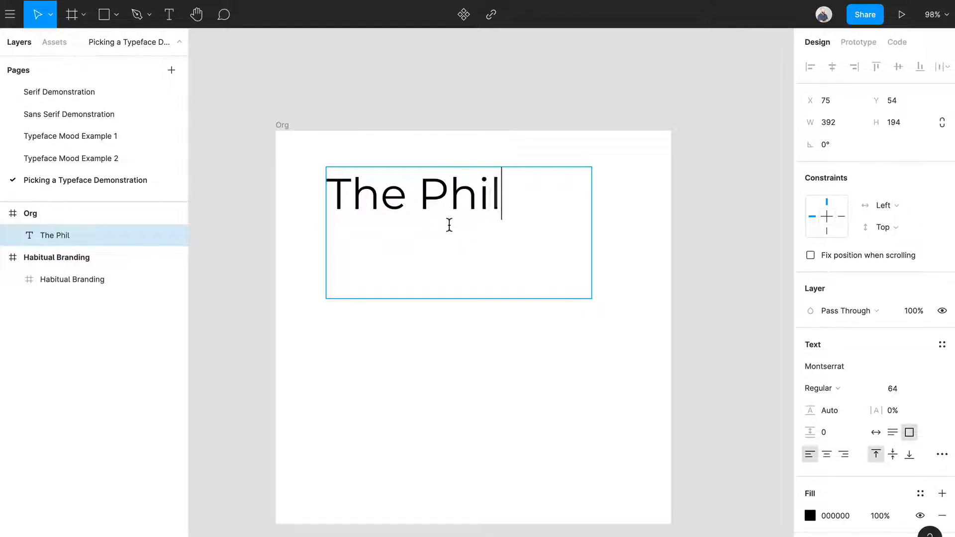
{"action": "type", "text": "lips Foundat"}
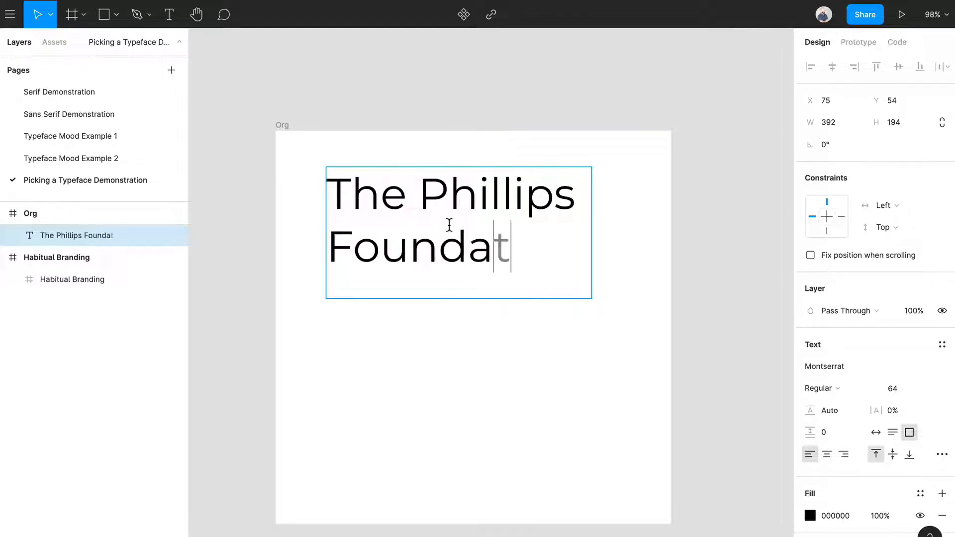
{"action": "type", "text": "ion"}
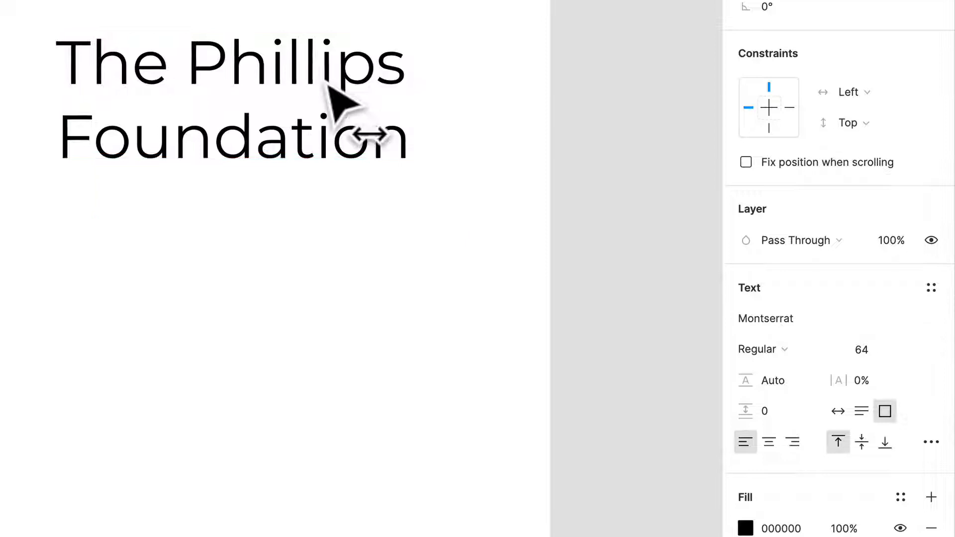
{"action": "left_click", "coordinate": [860, 349]}
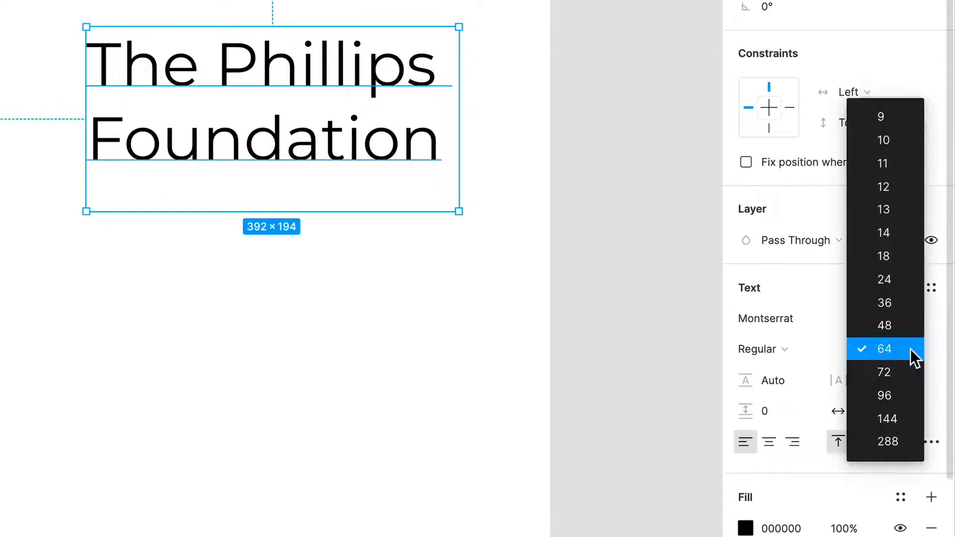
{"action": "left_click", "coordinate": [883, 302]}
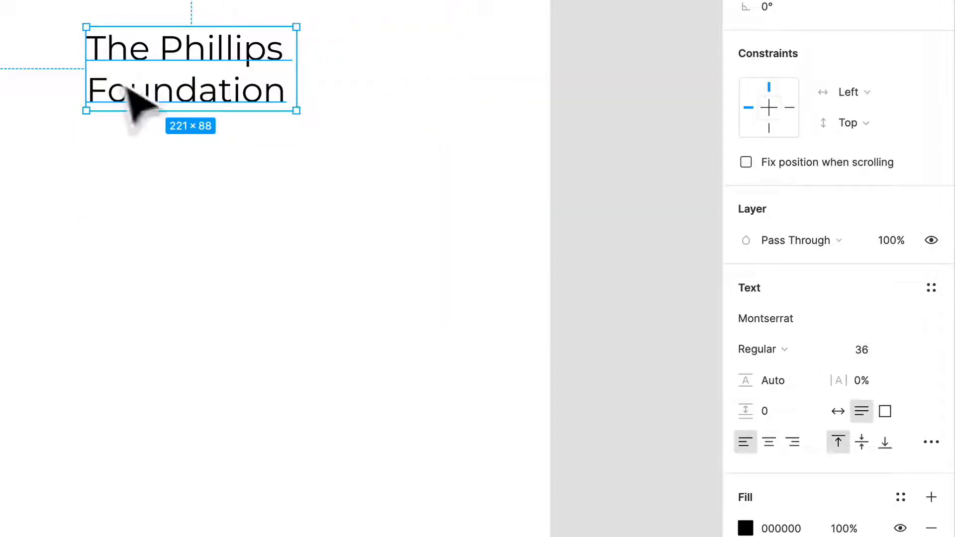
{"action": "left_click", "coordinate": [764, 318]}
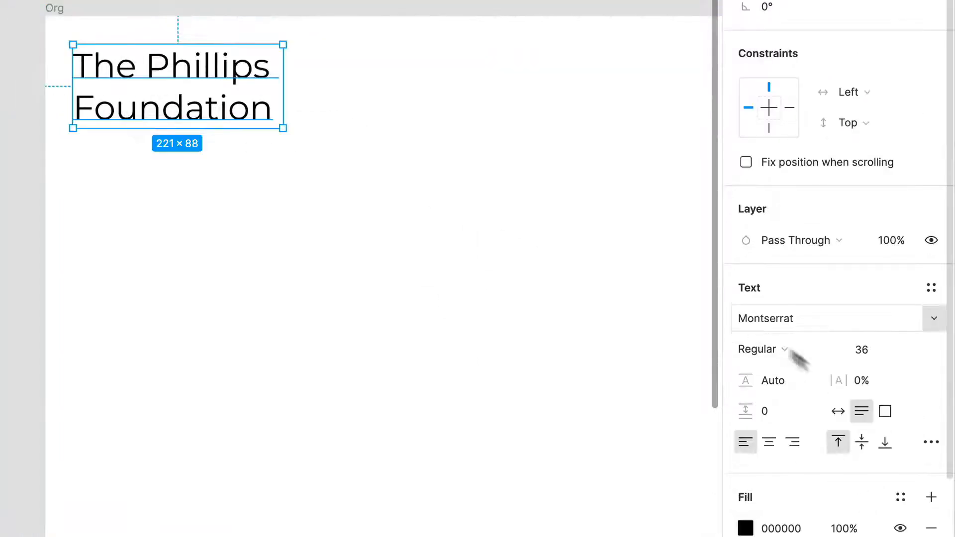
Make the heading bold and draw two overlapping squares beside it.
{"action": "left_click", "coordinate": [762, 349]}
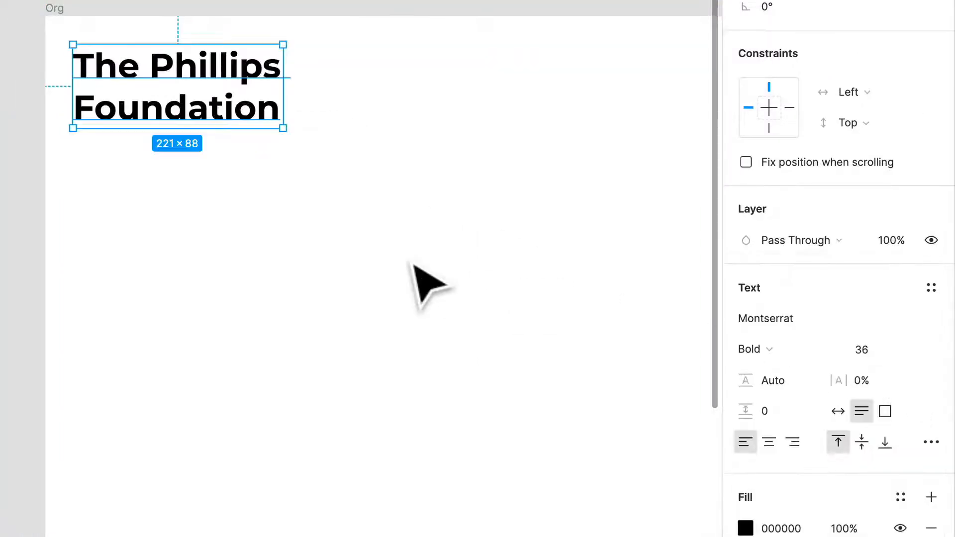
{"action": "left_click_drag", "start_coordinate": [414, 283], "coordinate": [252, 122]}
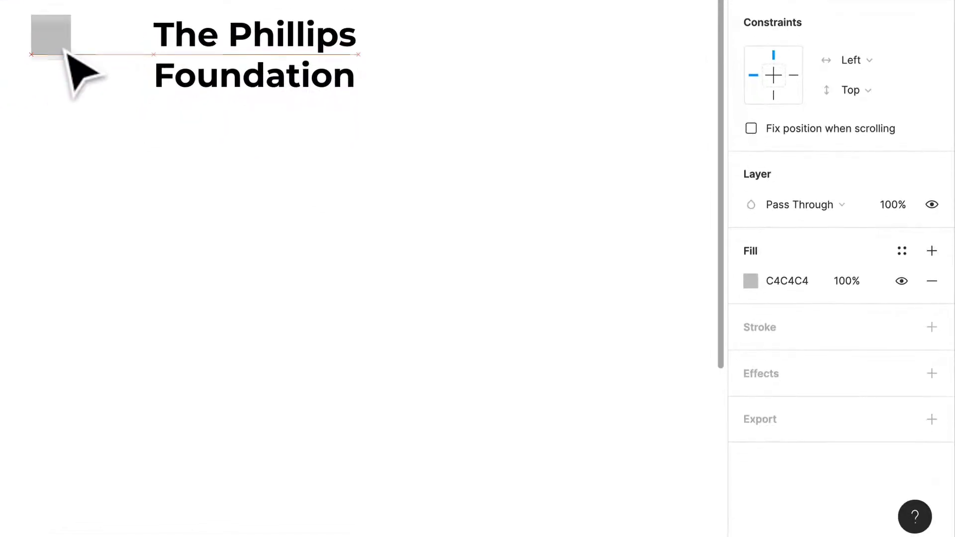
{"action": "left_click", "coordinate": [49, 34]}
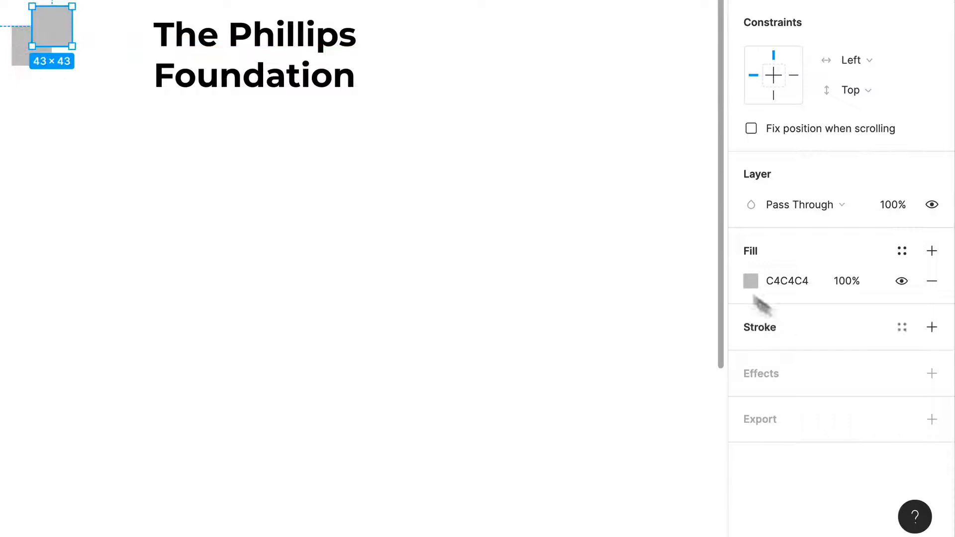
Colour the squares yellow EFF30B and green 11BE9F, and set their blend mode.
{"action": "left_click", "coordinate": [751, 280]}
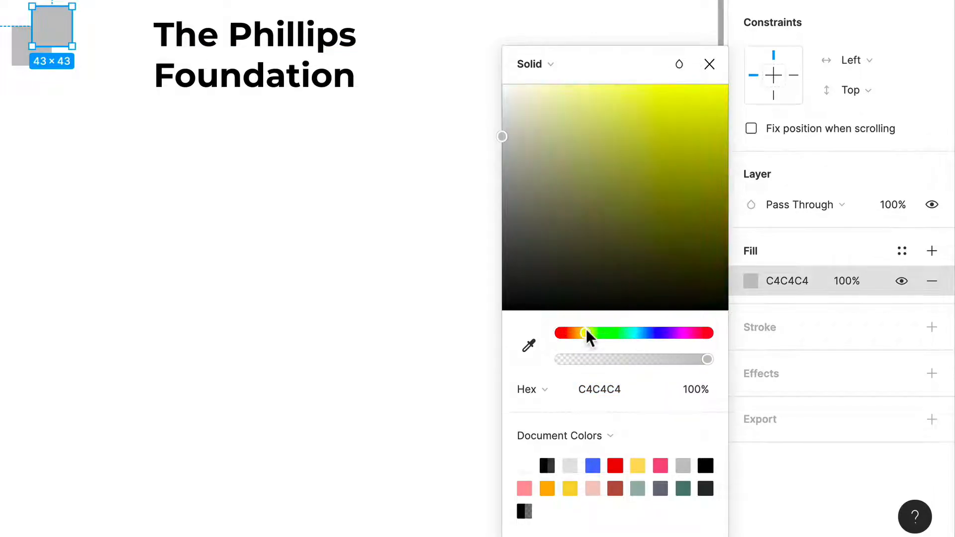
{"action": "left_click", "coordinate": [668, 139]}
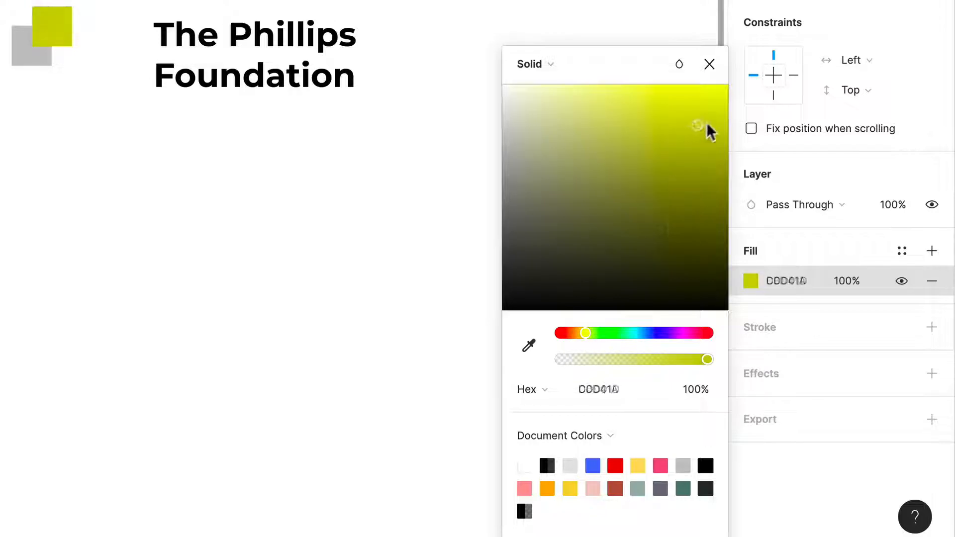
{"action": "left_click_drag", "start_coordinate": [697, 125], "coordinate": [717, 95]}
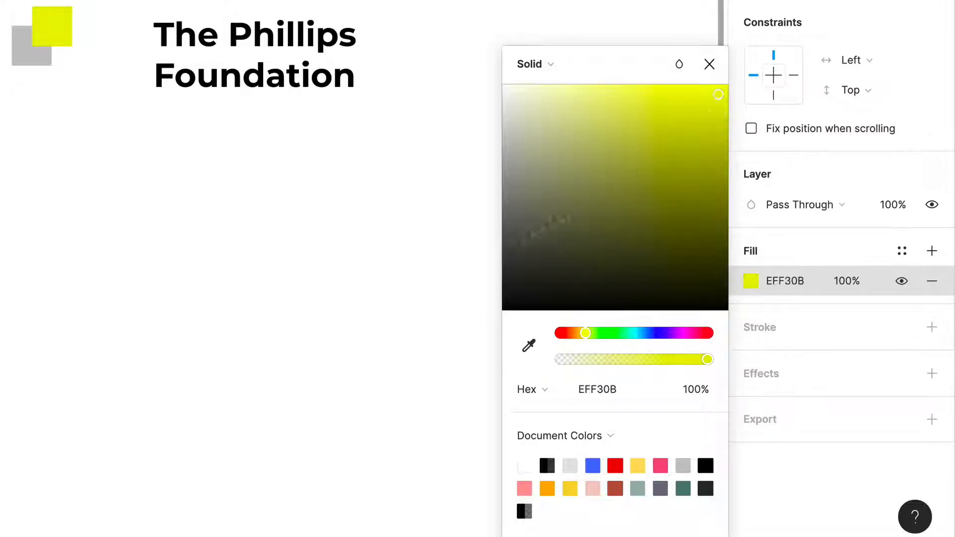
{"action": "left_click", "coordinate": [708, 64]}
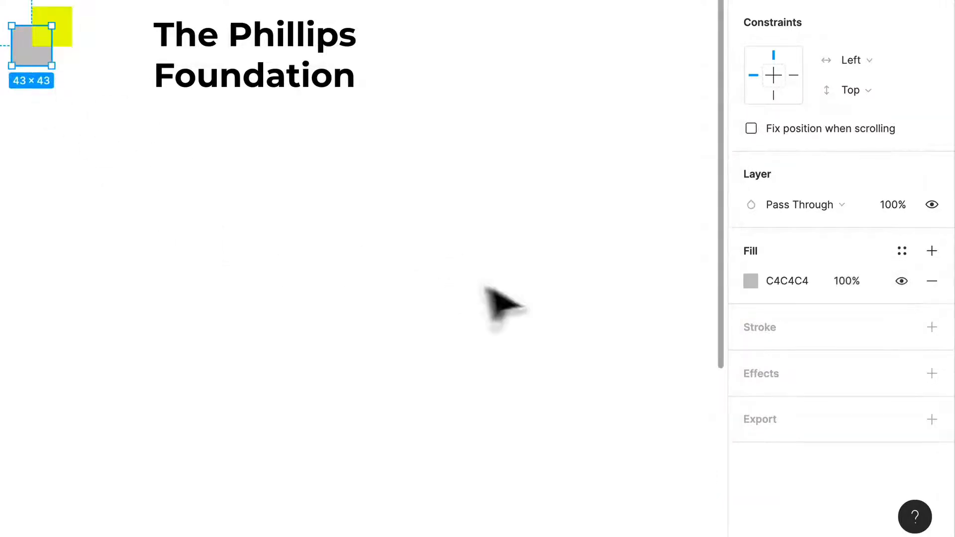
{"action": "left_click", "coordinate": [750, 280]}
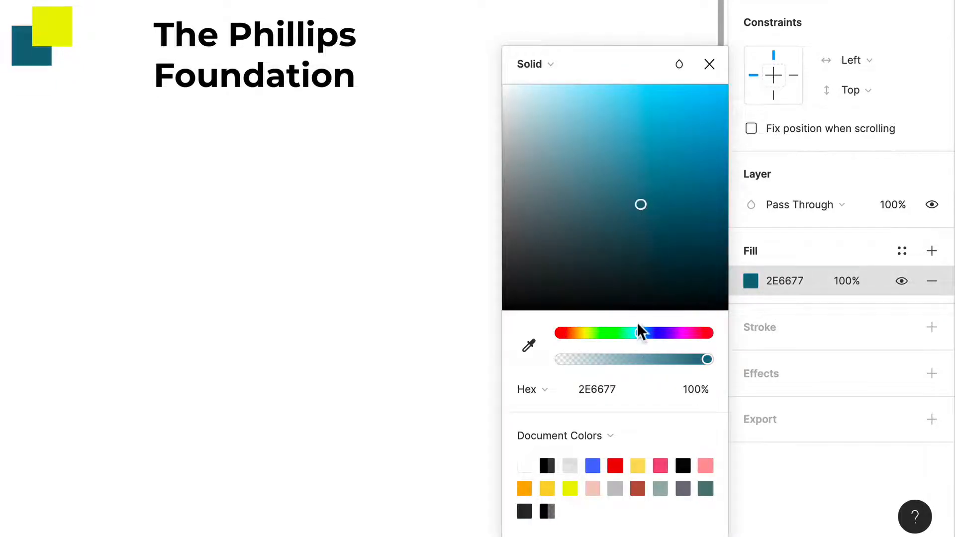
{"action": "left_click_drag", "start_coordinate": [640, 332], "coordinate": [630, 333]}
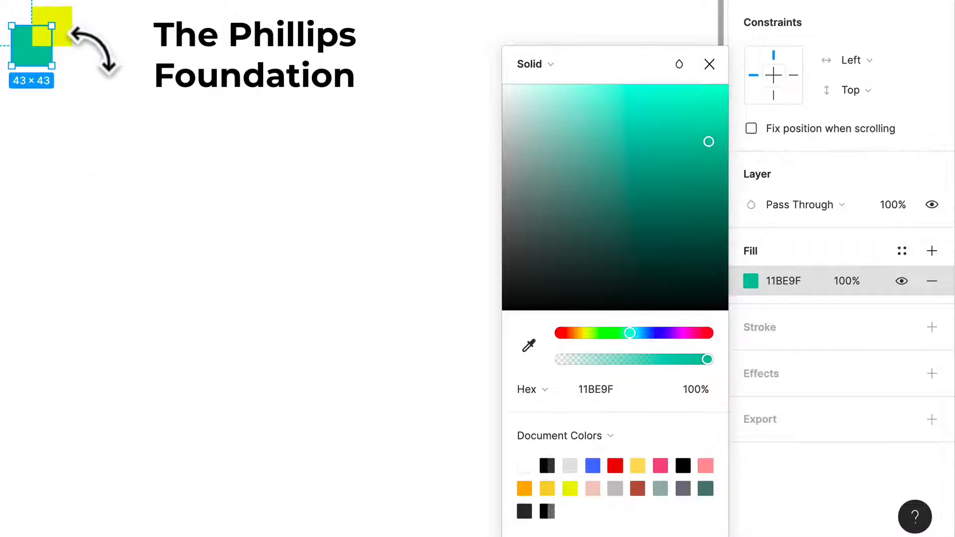
{"action": "left_click", "coordinate": [799, 204]}
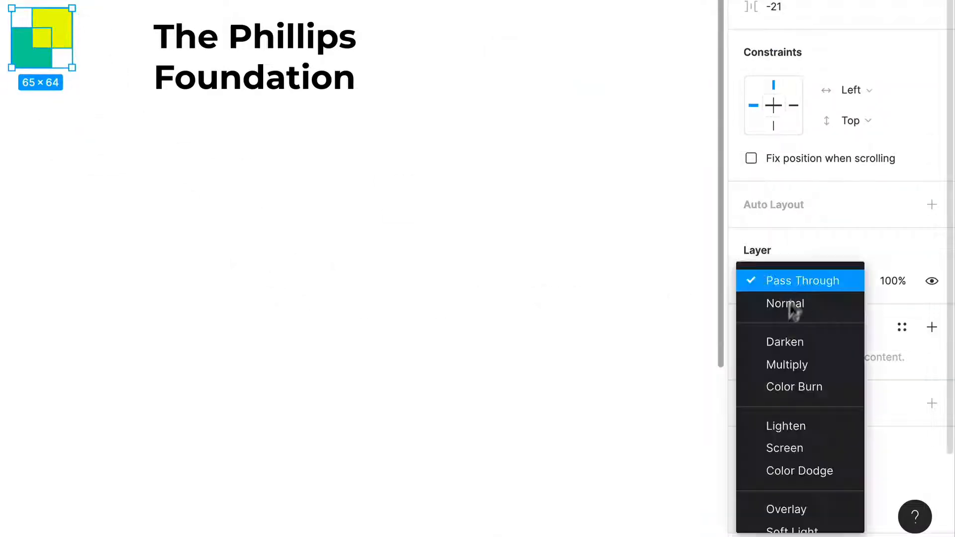
{"action": "left_click", "coordinate": [786, 364]}
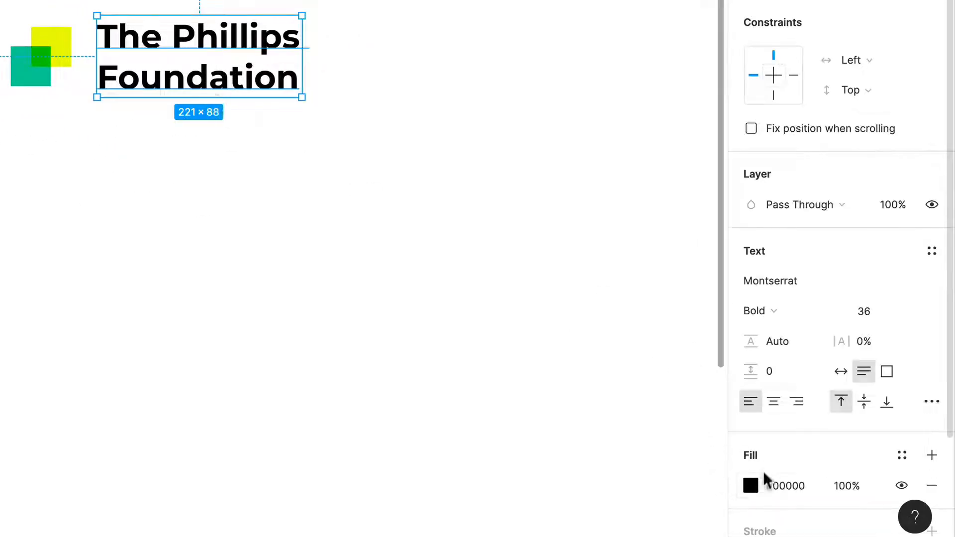
Turn the heading dark grey 353535 and add 'Headline' text layers below, the lower one widened.
{"action": "left_click", "coordinate": [750, 485]}
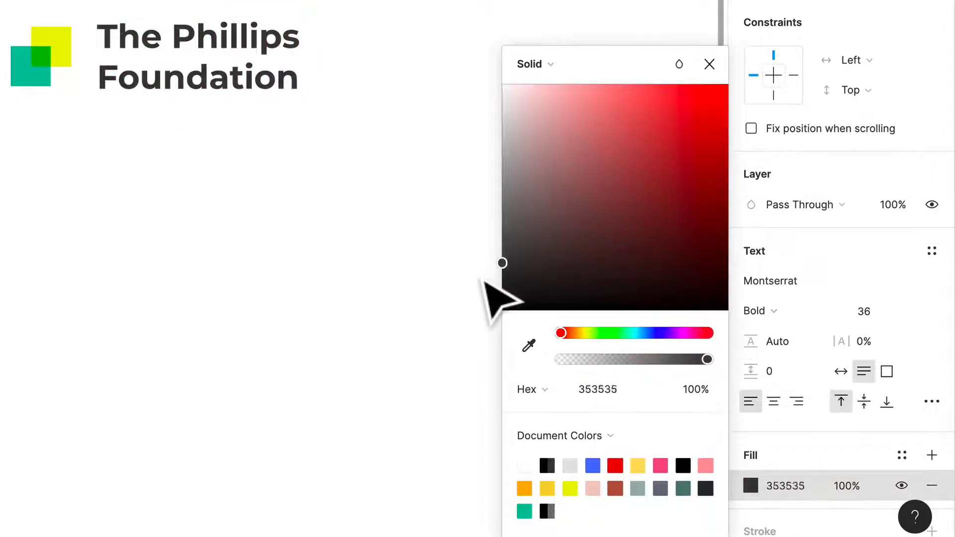
{"action": "left_click", "coordinate": [708, 64]}
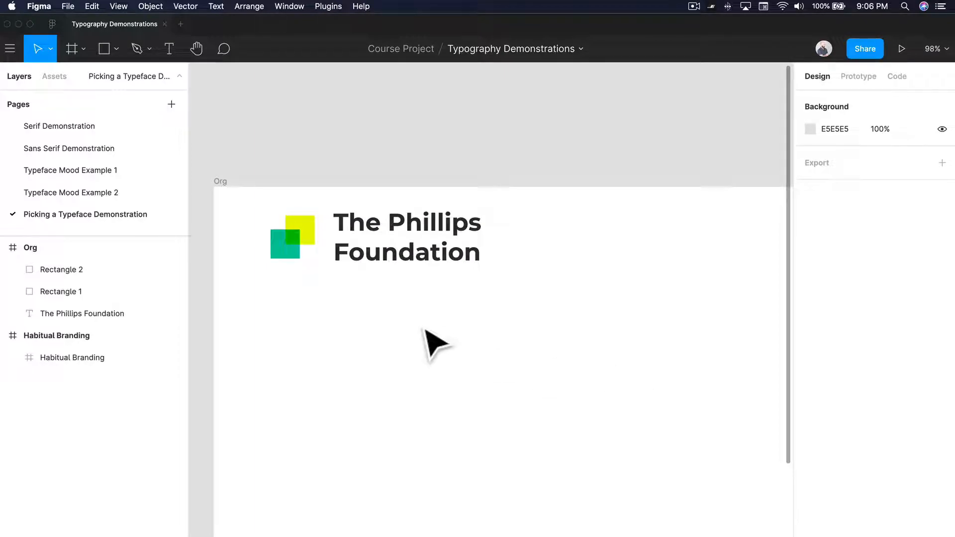
{"action": "scroll", "scroll_direction": "down", "scroll_amount": 3}
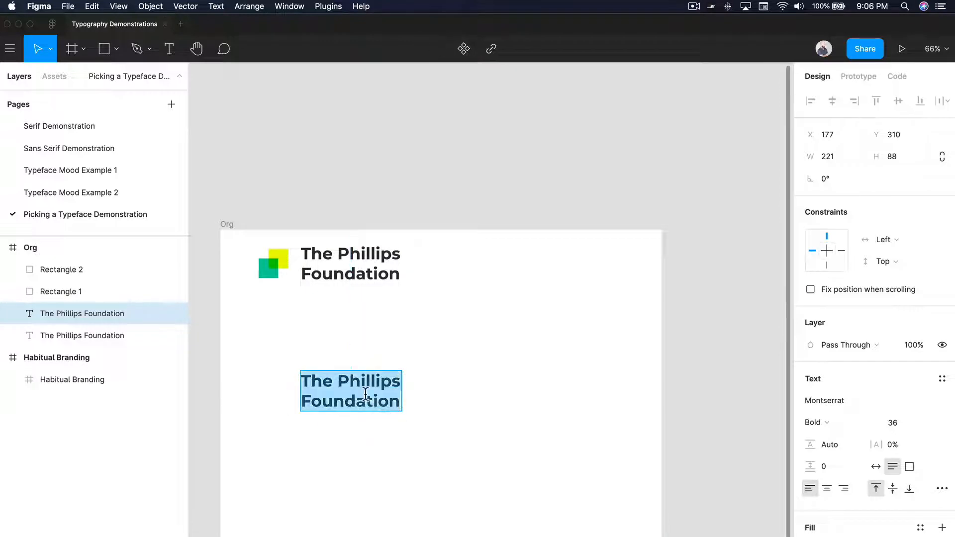
{"action": "type", "text": "Headline"}
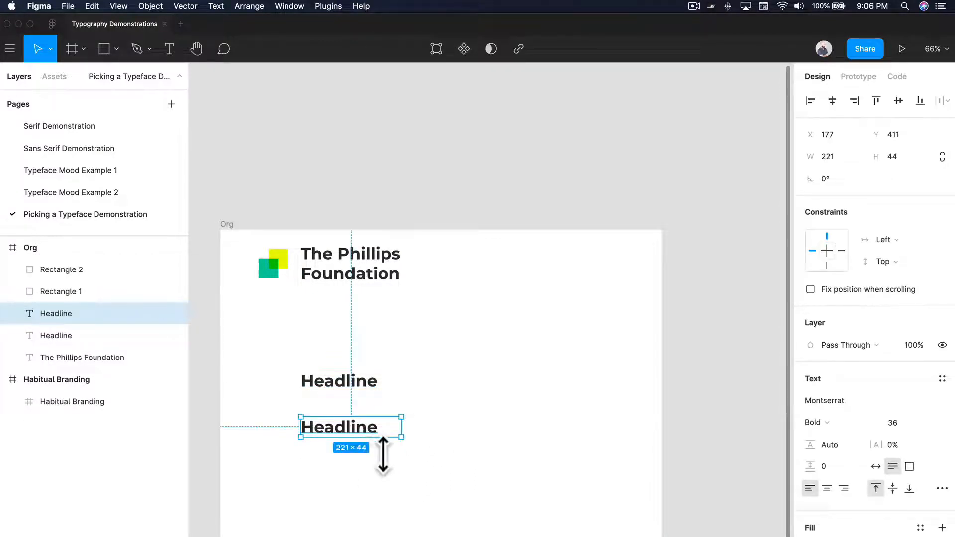
{"action": "left_click_drag", "start_coordinate": [401, 426], "coordinate": [544, 427]}
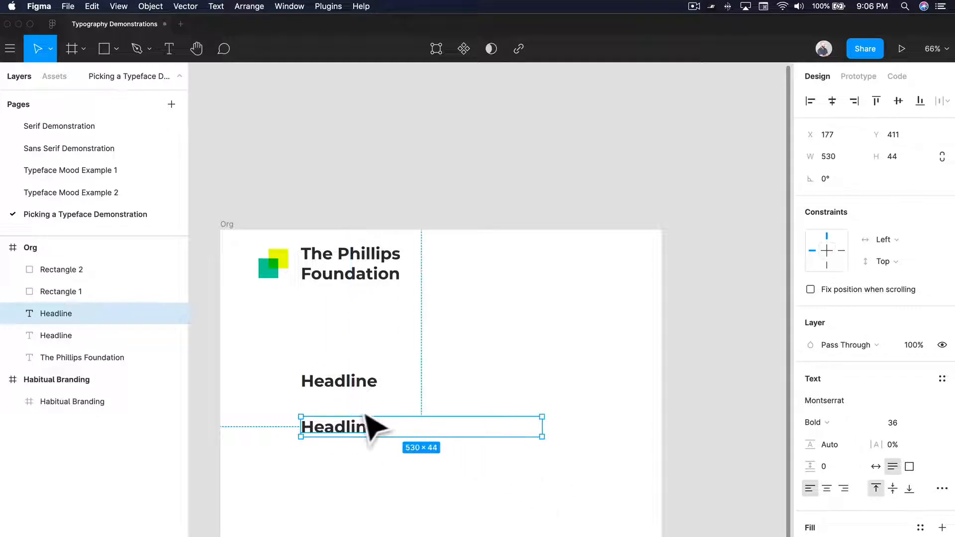
Fill the lower Headline with Lorem ipsum paragraphs from the placeholder plugin.
{"action": "left_click", "coordinate": [329, 6]}
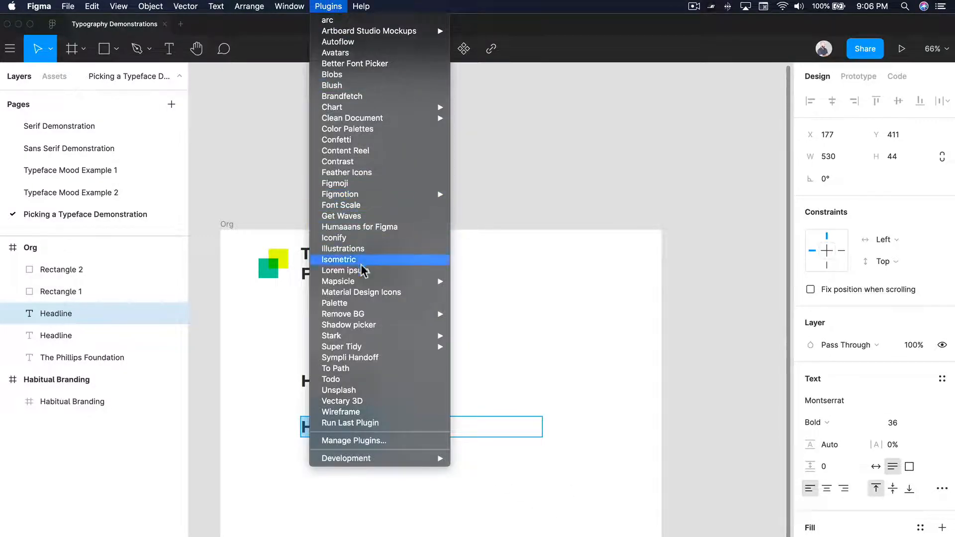
{"action": "left_click", "coordinate": [343, 270]}
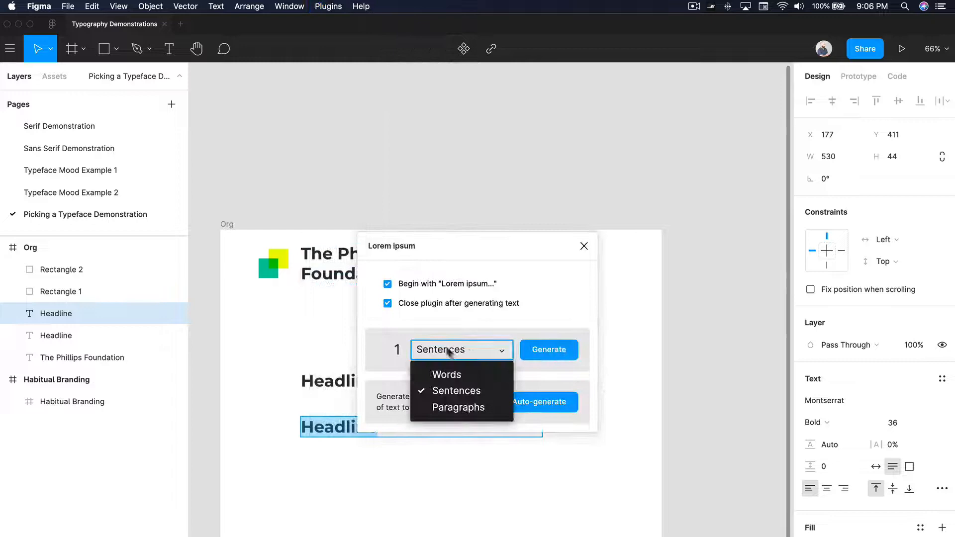
{"action": "left_click", "coordinate": [458, 407]}
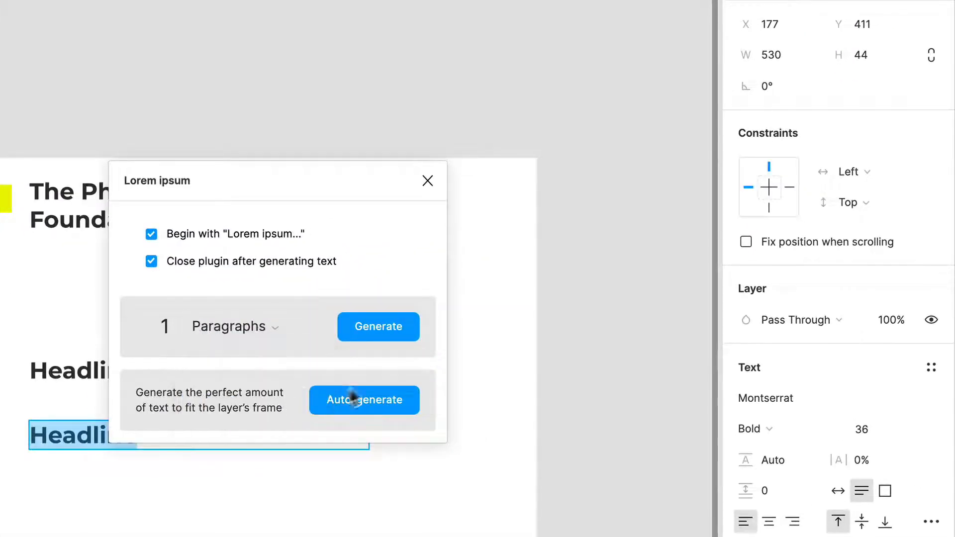
{"action": "left_click", "coordinate": [364, 400]}
{"action": "type", "text": "16"}
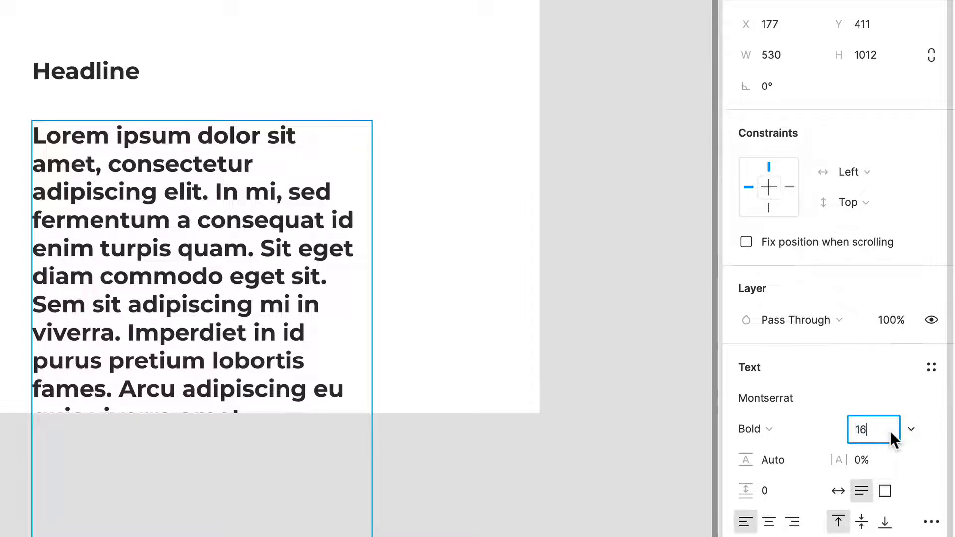
Set the body text to Regular 16 with 150% line height and nudge it up.
{"action": "type", "text": "36"}
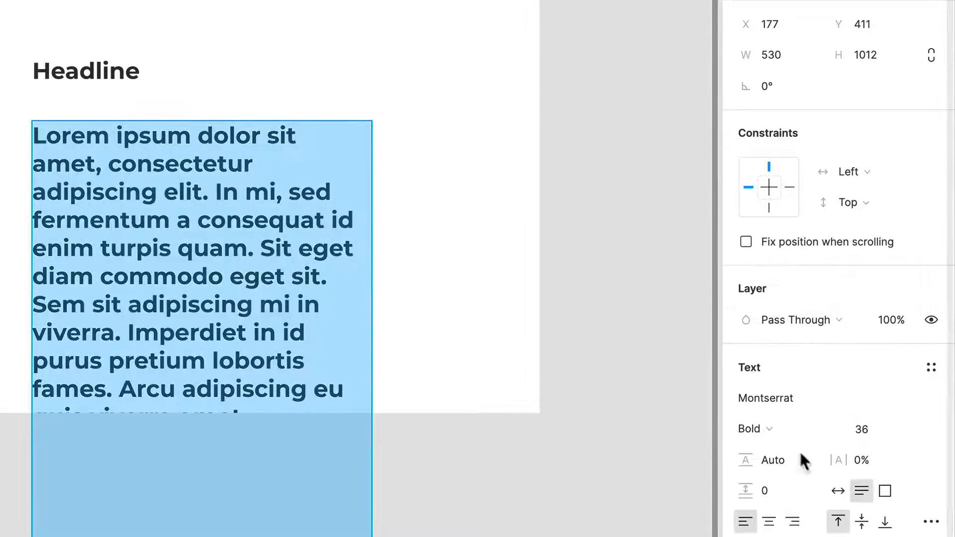
{"action": "type", "text": "16"}
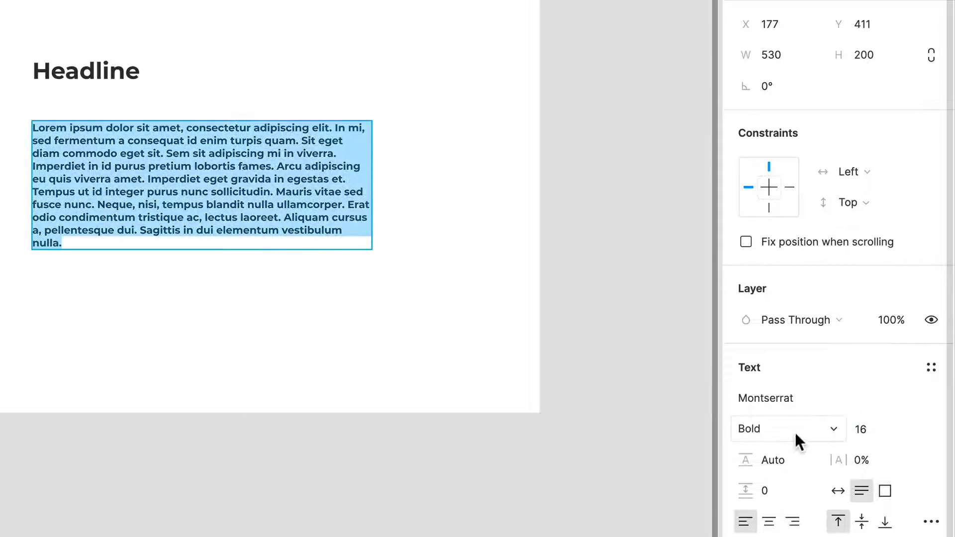
{"action": "left_click", "coordinate": [787, 428]}
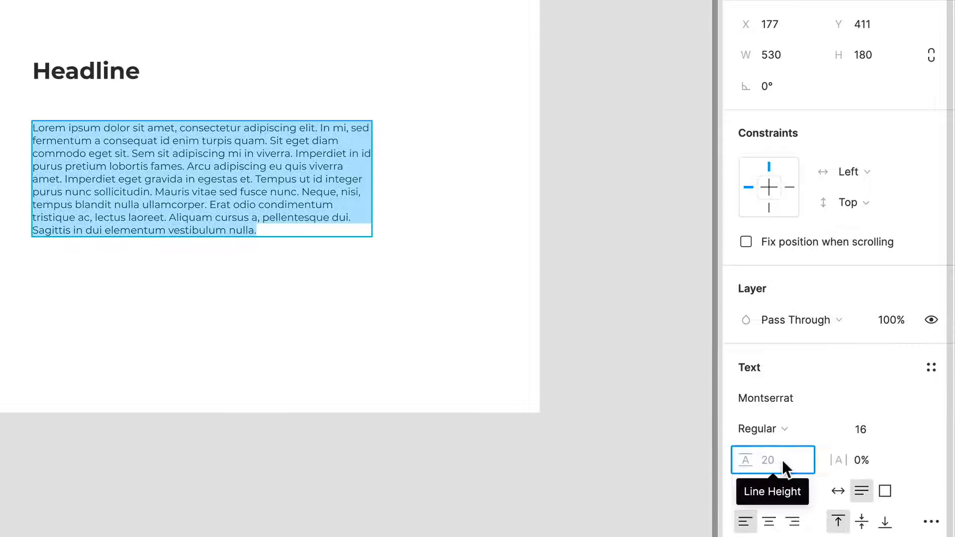
{"action": "type", "text": "150%"}
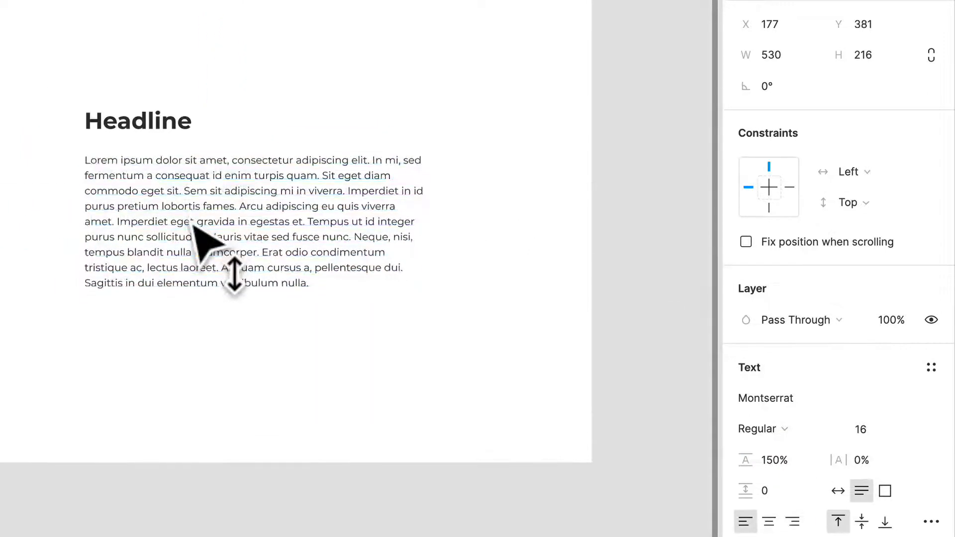
{"action": "left_click_drag", "start_coordinate": [238, 268], "coordinate": [238, 265]}
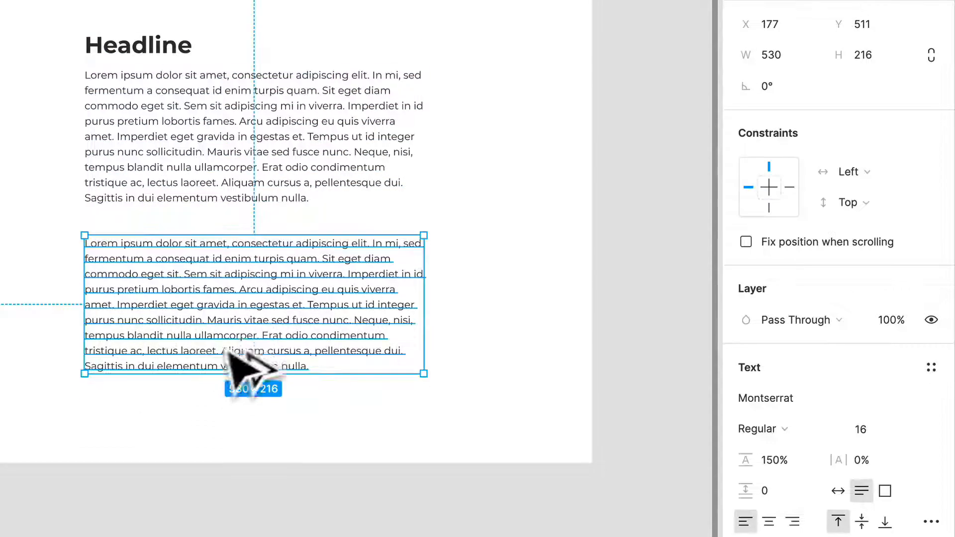
Retype the copied paragraph as 'Learn more' and wrap it in horizontal auto layout.
{"action": "type", "text": "Bu"}
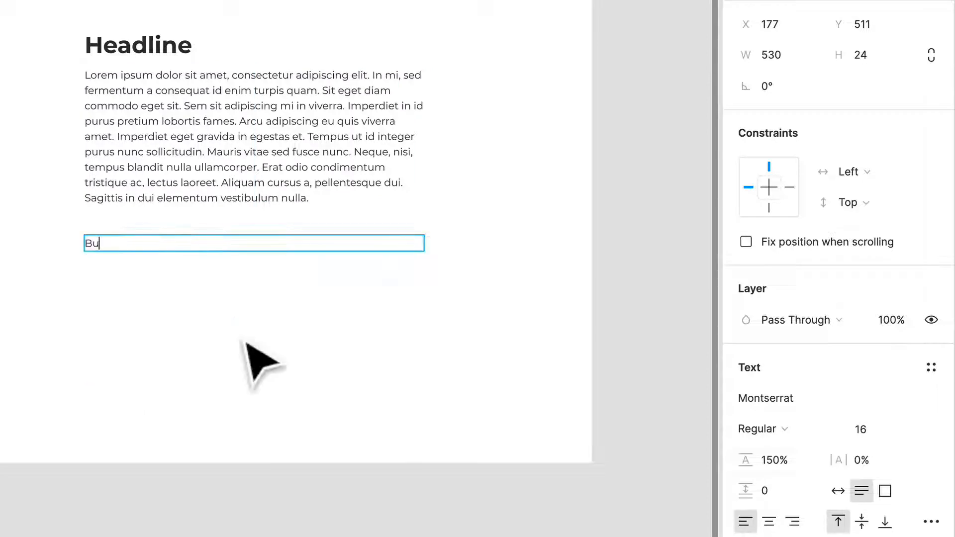
{"action": "type", "text": "Learn MO"}
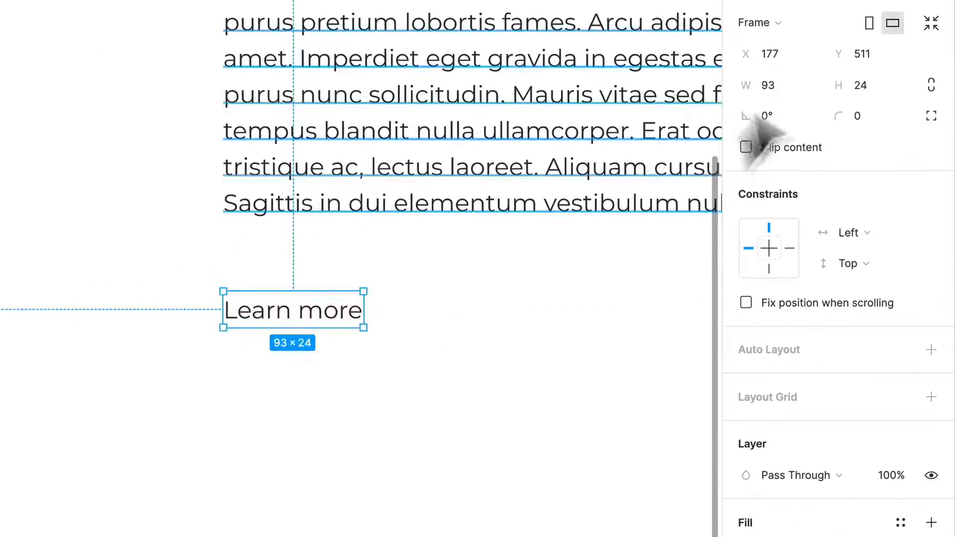
{"action": "mouse_move", "coordinate": [819, 371]}
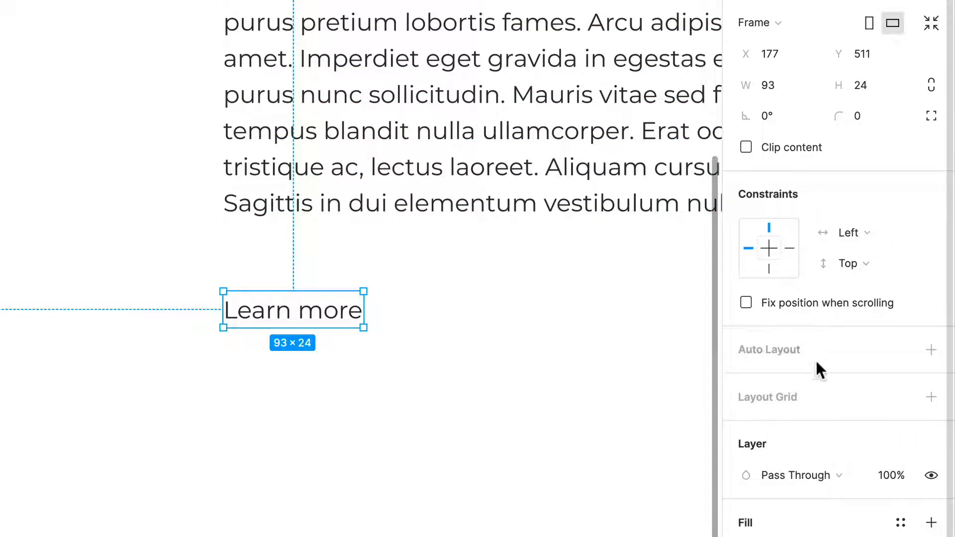
{"action": "left_click", "coordinate": [930, 350]}
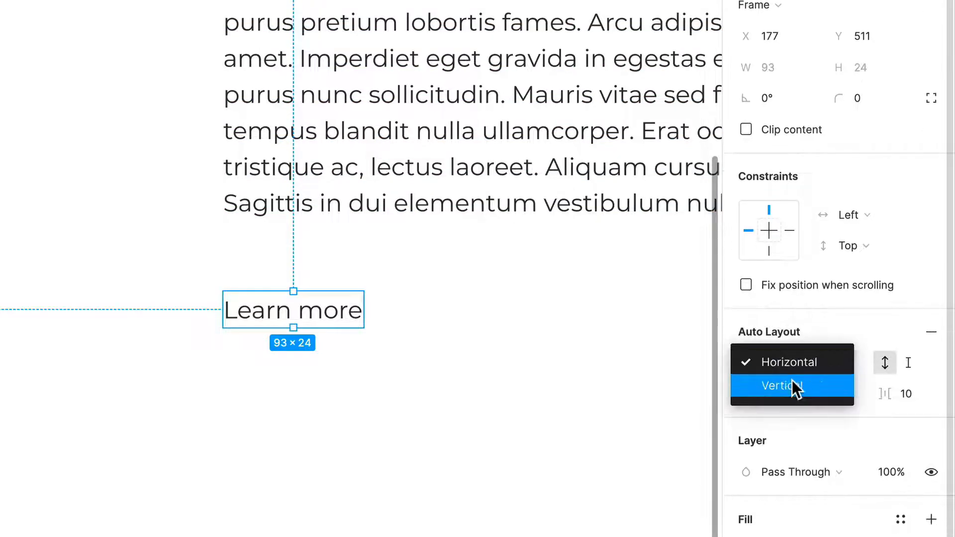
{"action": "left_click", "coordinate": [781, 361]}
{"action": "type", "text": "24"}
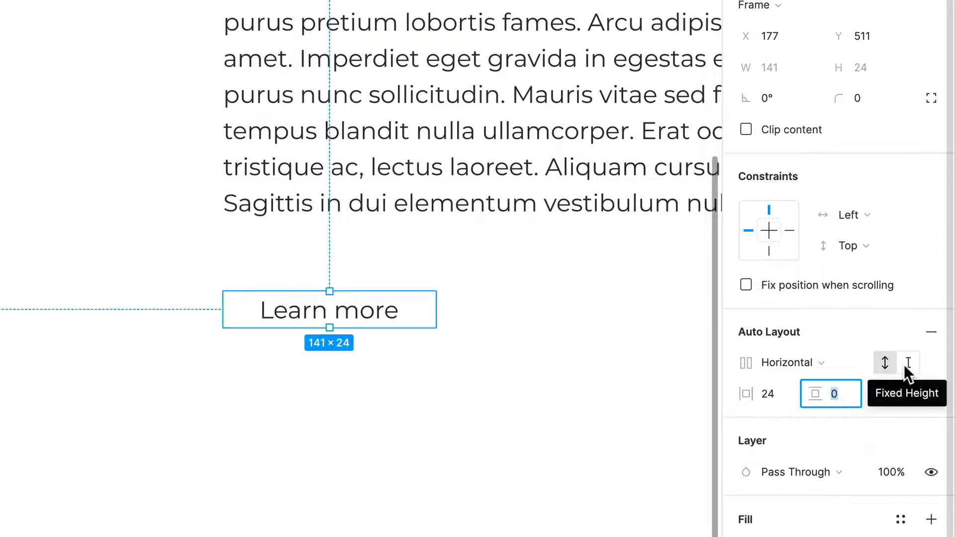
Give the button a fixed height of 48 and corner radius 5.
{"action": "left_click", "coordinate": [908, 363]}
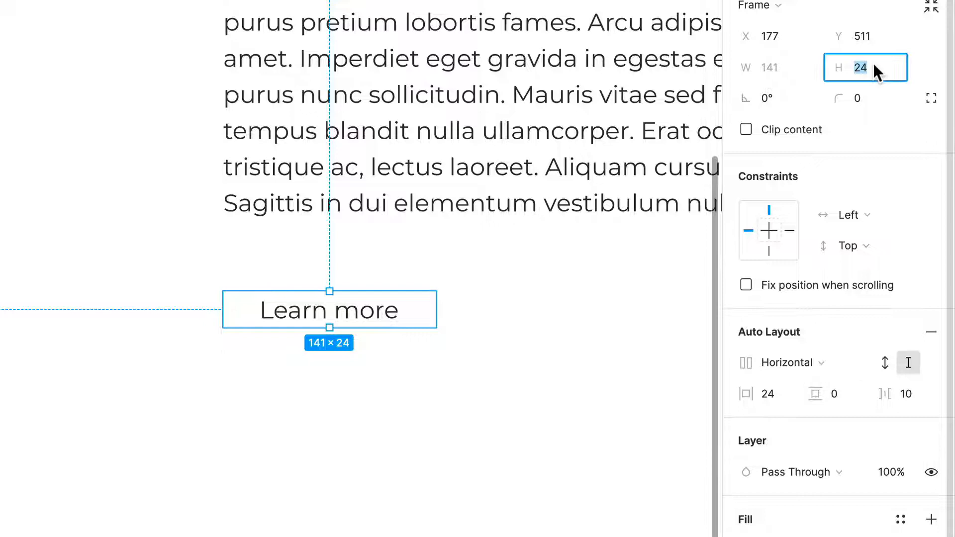
{"action": "type", "text": "48"}
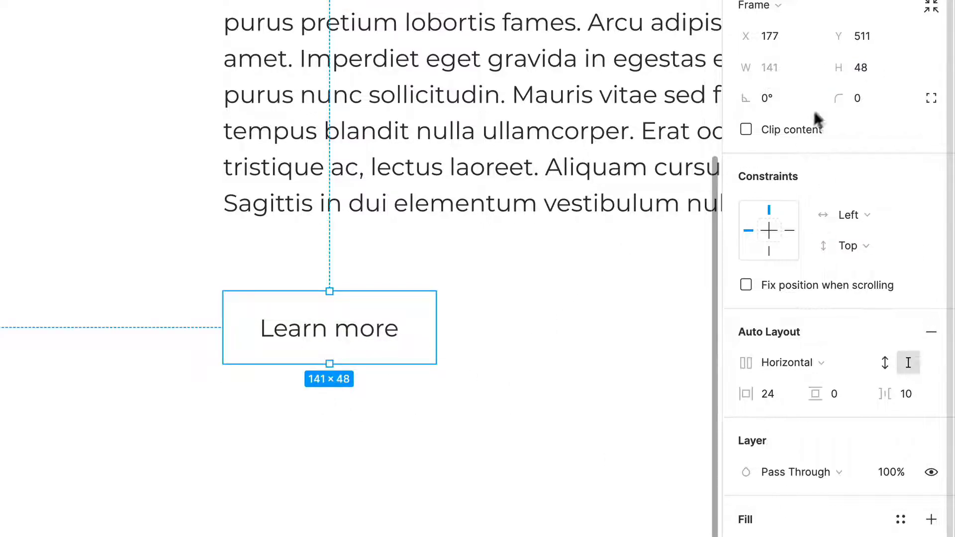
{"action": "left_click", "coordinate": [864, 98]}
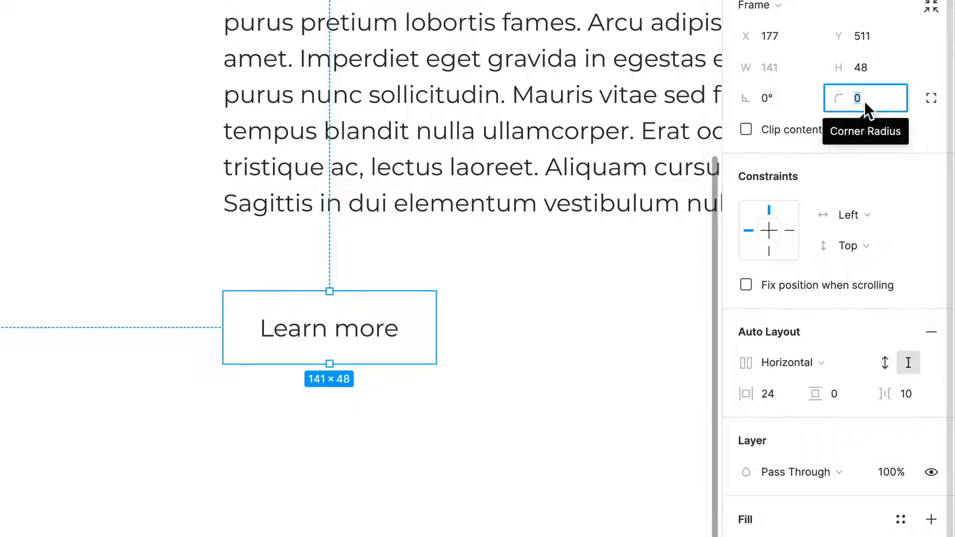
{"action": "type", "text": "5"}
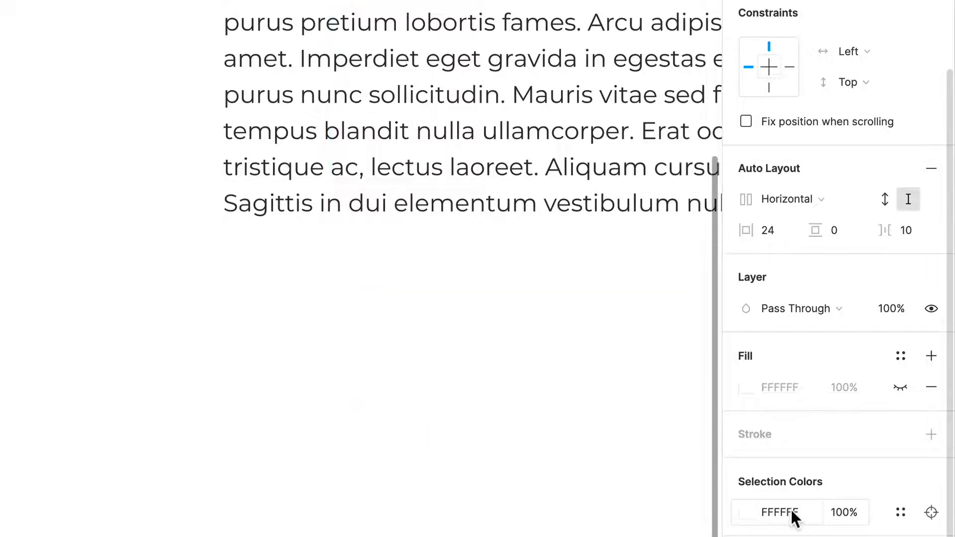
Fill the Learn more button with teal-green 009A7E.
{"action": "left_click", "coordinate": [745, 386]}
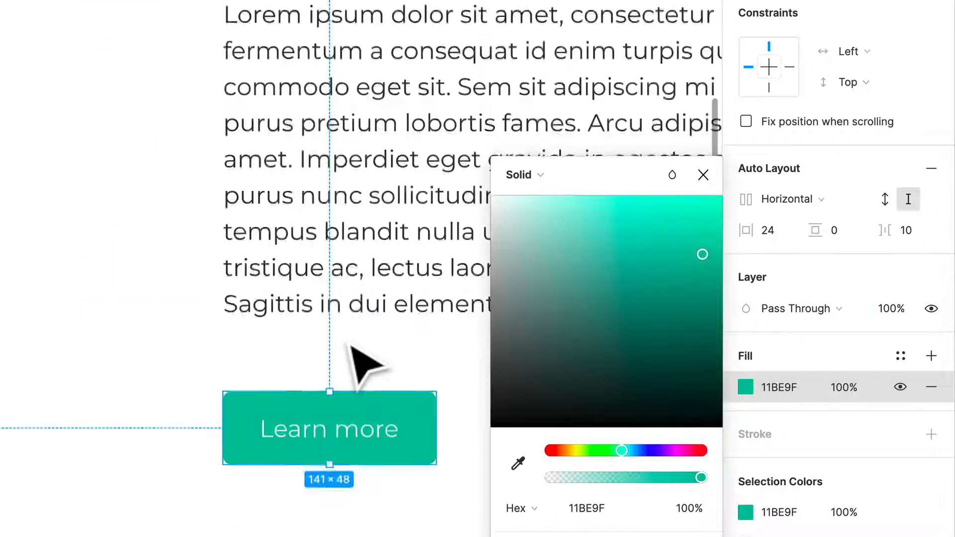
{"action": "left_click_drag", "start_coordinate": [702, 254], "coordinate": [721, 287]}
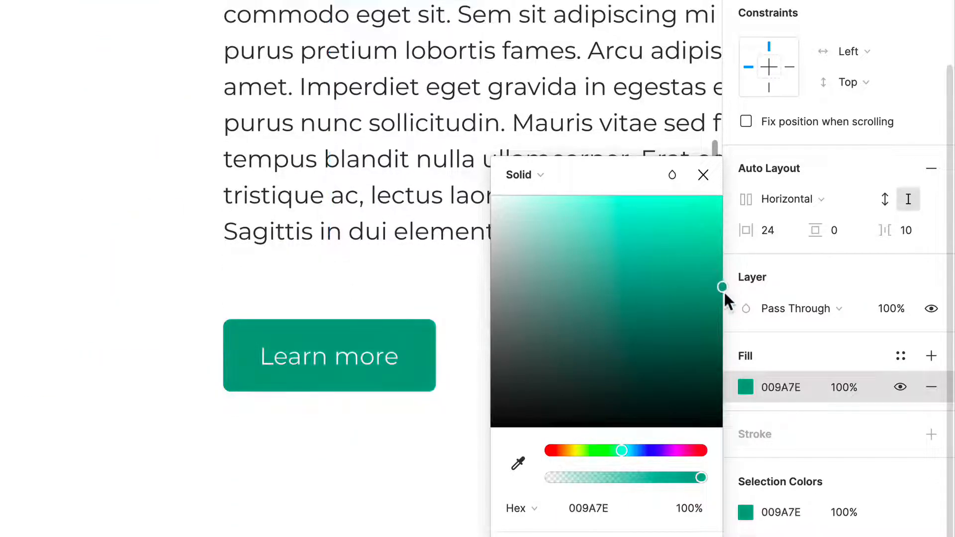
{"action": "left_click", "coordinate": [703, 174]}
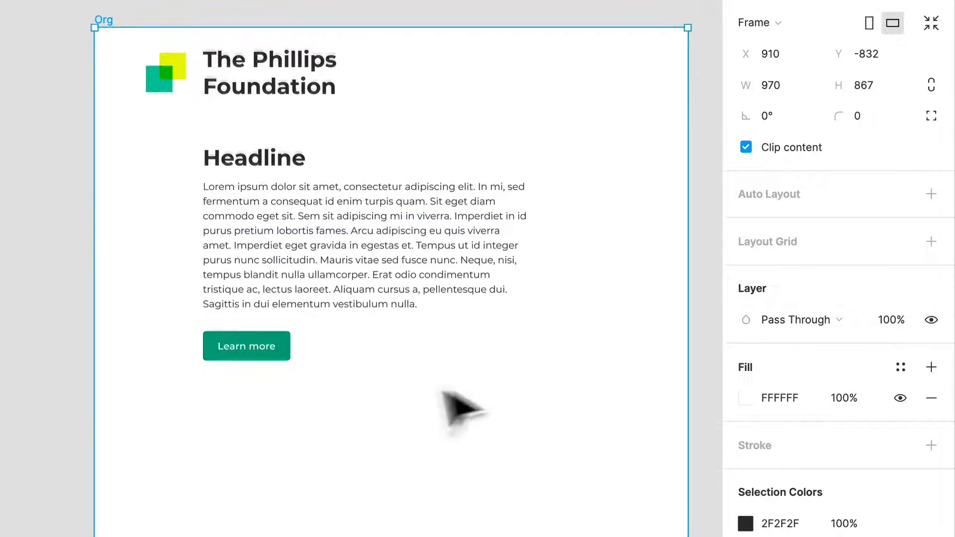
Retitle the duplicated headline as 'What can you do to help?'.
{"action": "scroll", "scroll_direction": "down", "scroll_amount": 3}
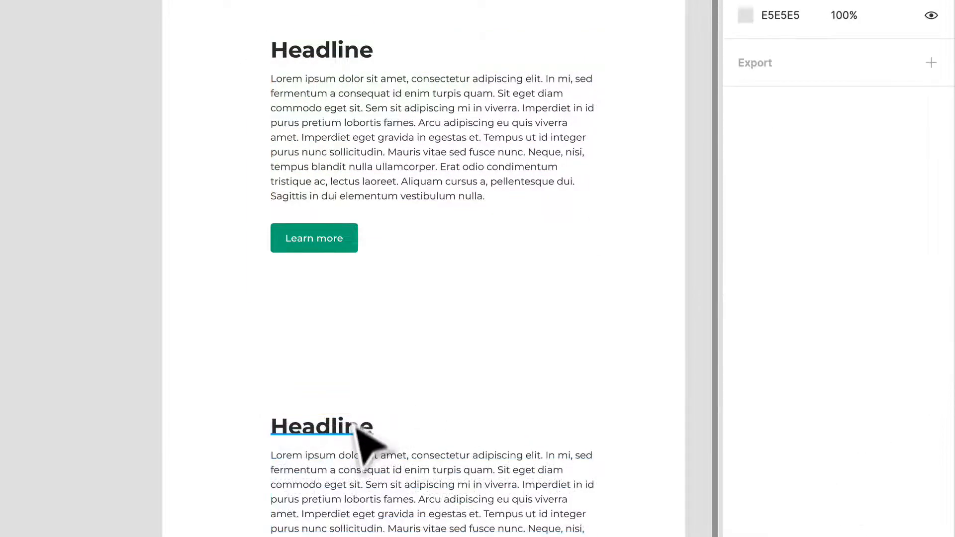
{"action": "type", "text": "What"}
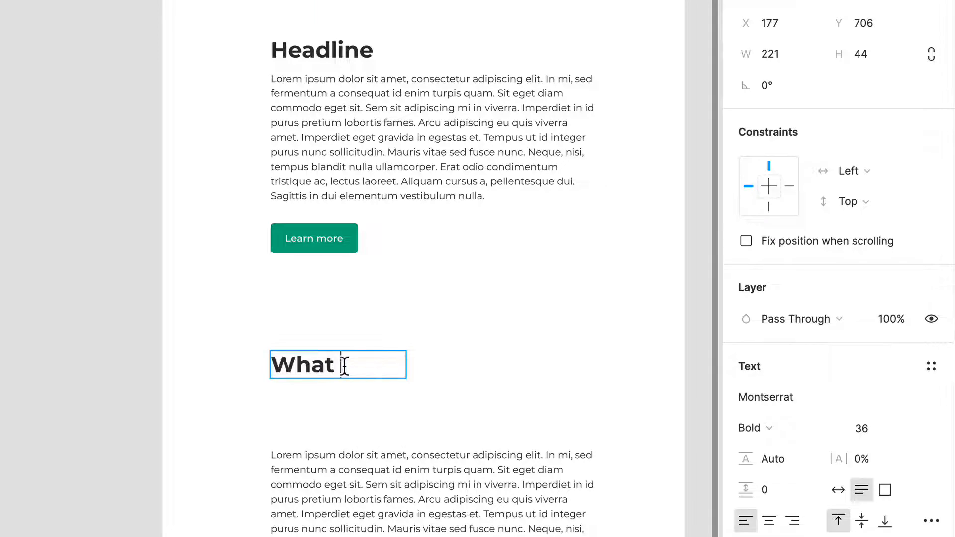
{"action": "type", "text": "can you do to help?"}
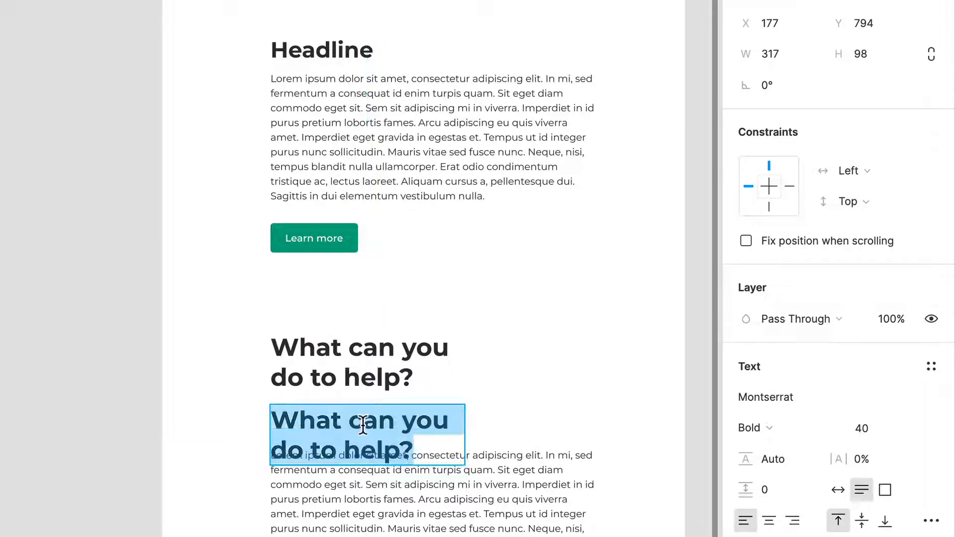
Retype the duplicate as 'DONATIONS', uppercase with 11.5% letter spacing at size 24.
{"action": "type", "text": "Ch"}
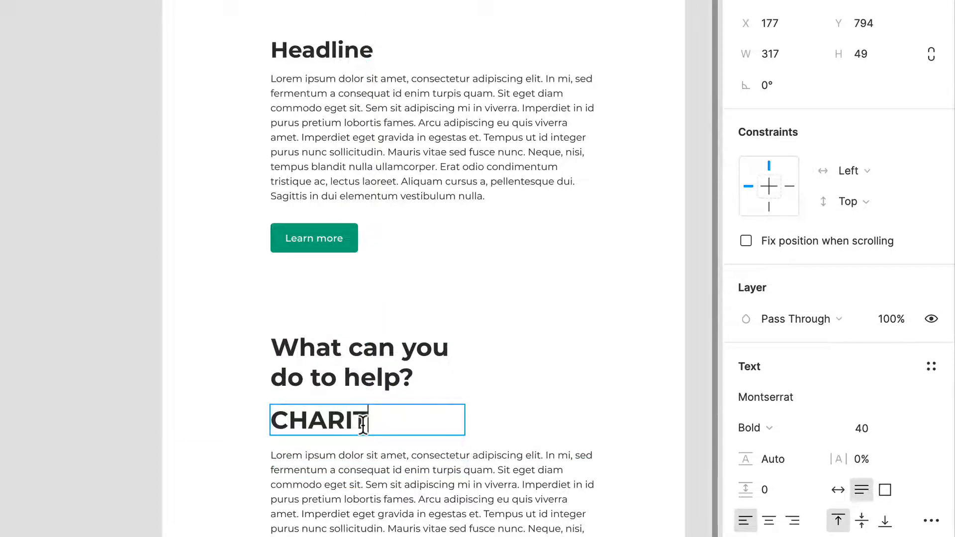
{"action": "type", "text": "DONATIONS"}
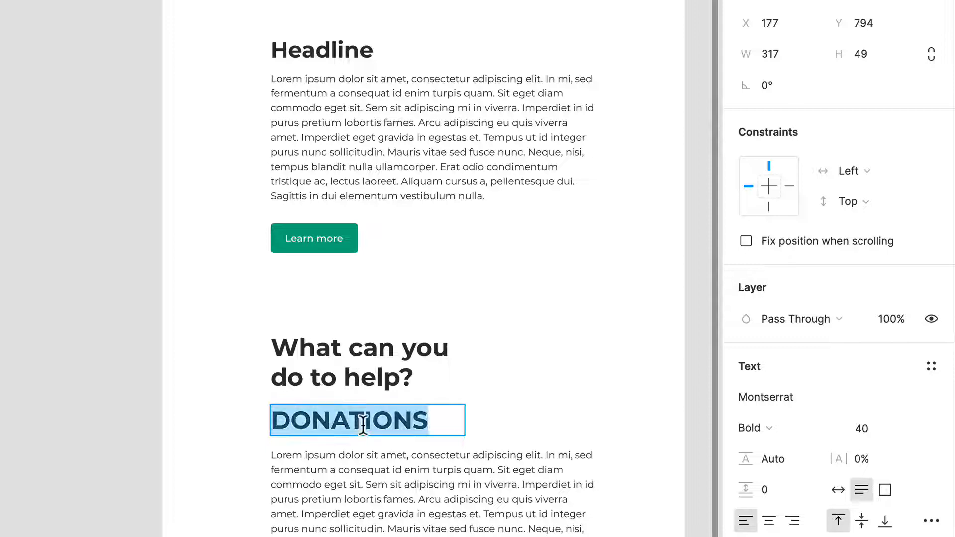
{"action": "left_click", "coordinate": [931, 366]}
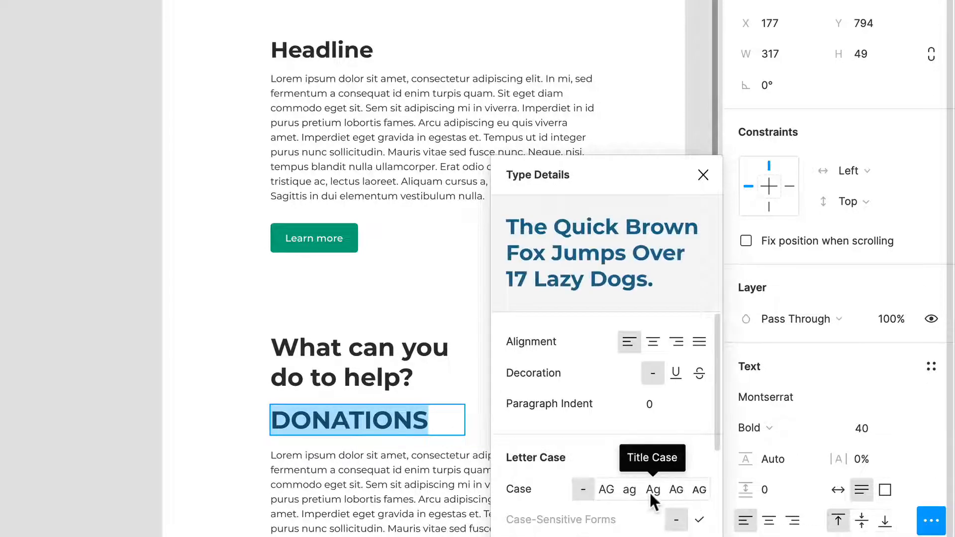
{"action": "left_click", "coordinate": [605, 489]}
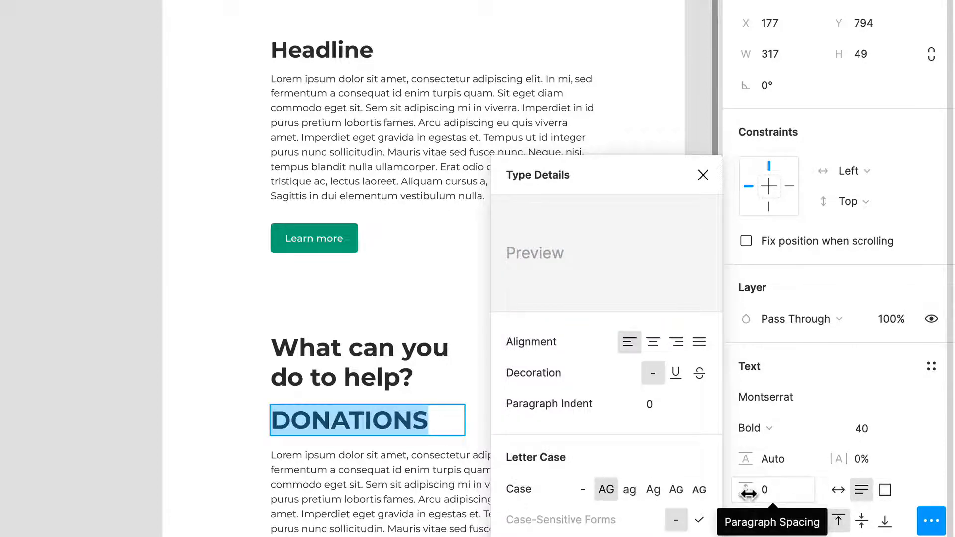
{"action": "mouse_move", "coordinate": [772, 458]}
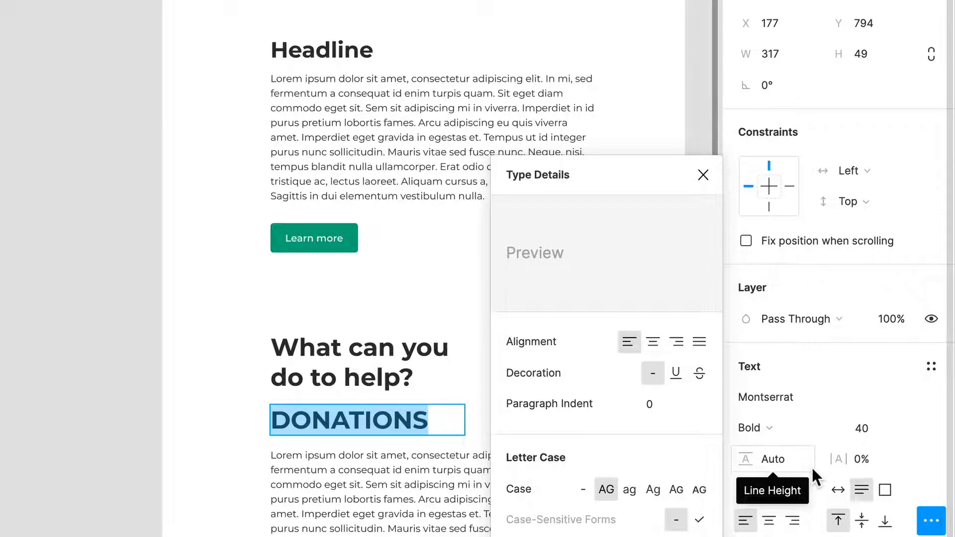
{"action": "left_click", "coordinate": [865, 458]}
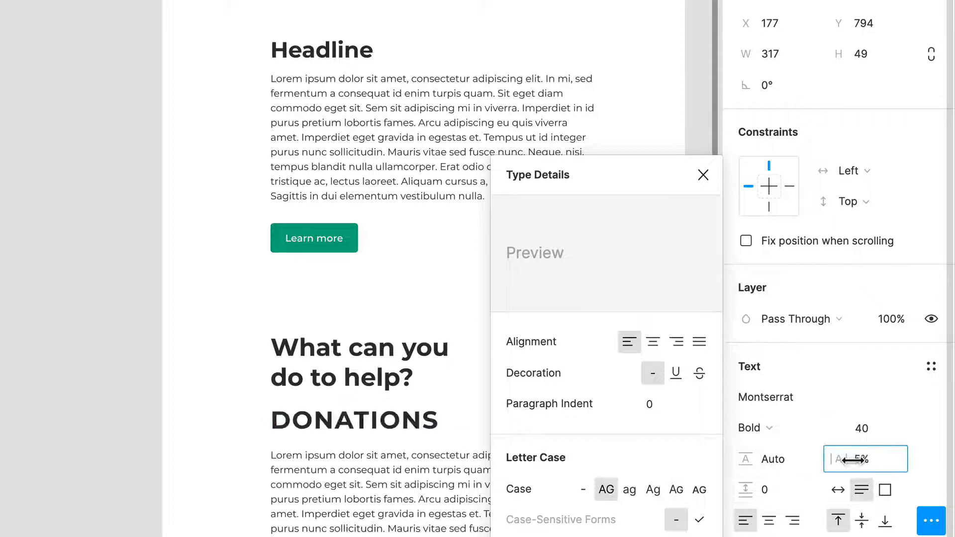
{"action": "left_click", "coordinate": [873, 428]}
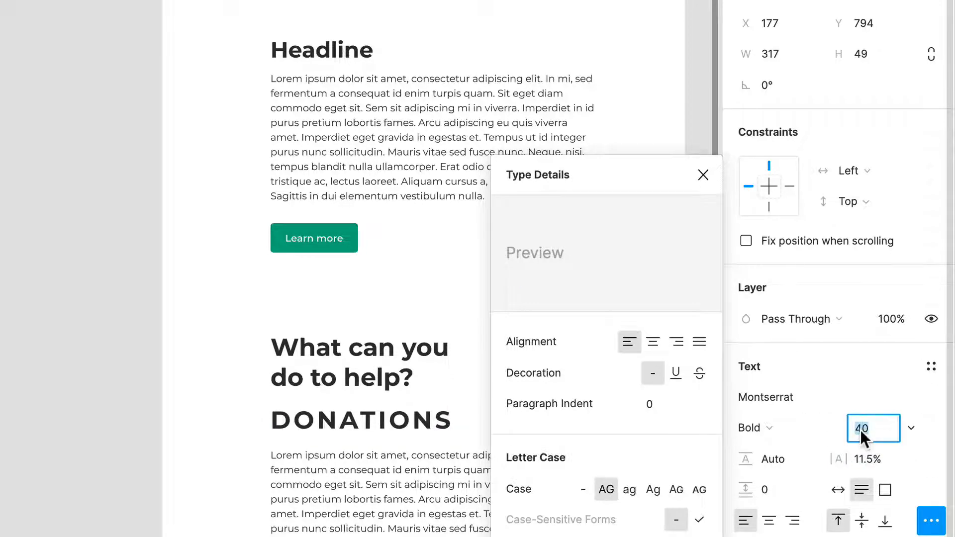
{"action": "type", "text": "24"}
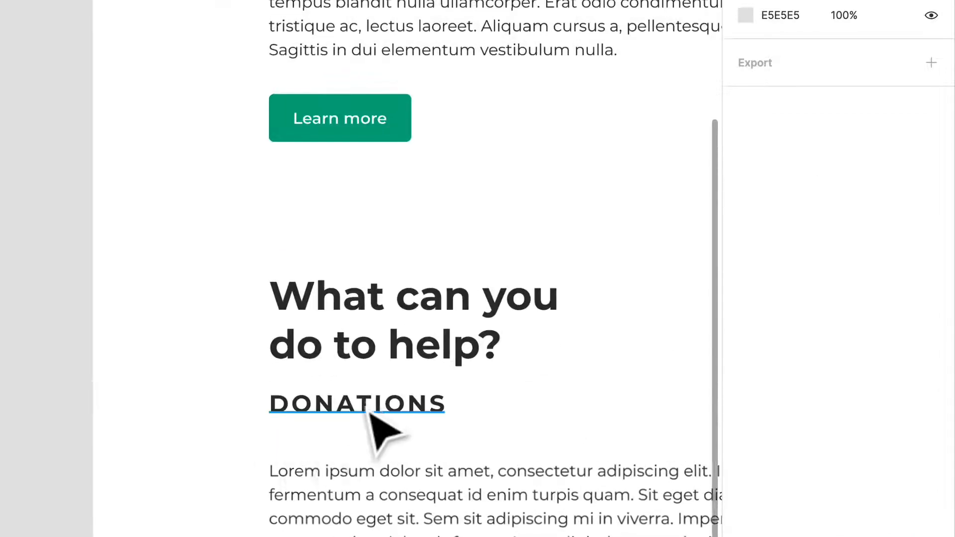
Colour the question headline dark green 016250.
{"action": "left_click", "coordinate": [356, 404]}
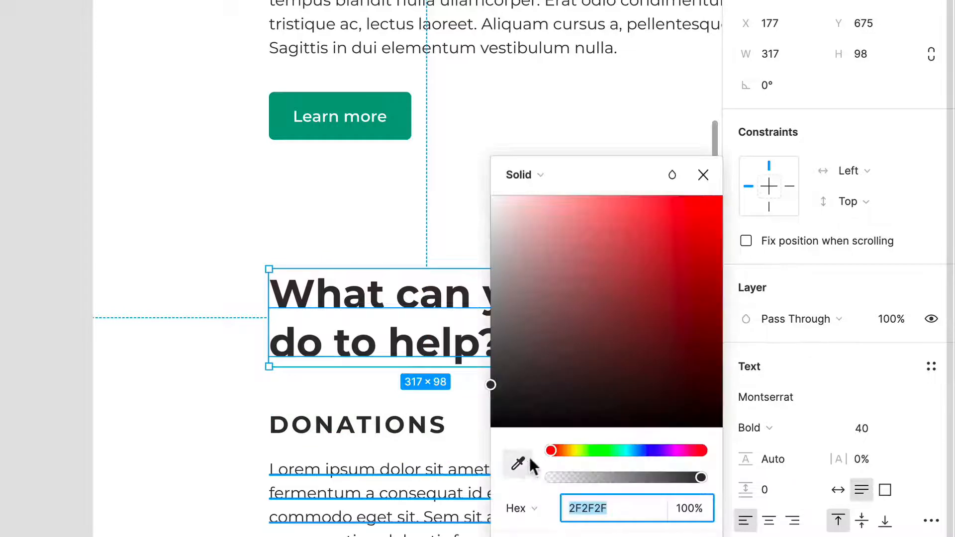
{"action": "left_click_drag", "start_coordinate": [549, 450], "coordinate": [620, 450]}
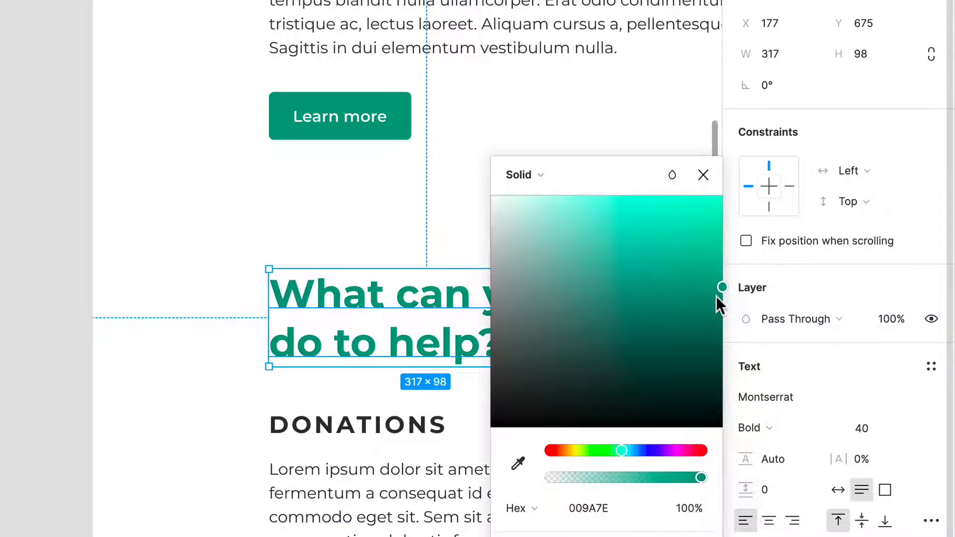
{"action": "left_click_drag", "start_coordinate": [720, 287], "coordinate": [721, 338]}
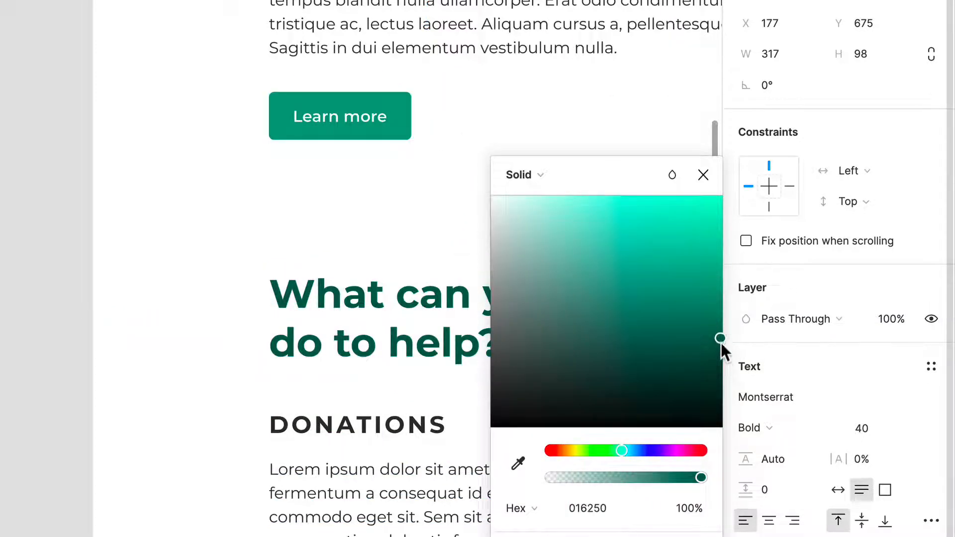
{"action": "left_click", "coordinate": [702, 175]}
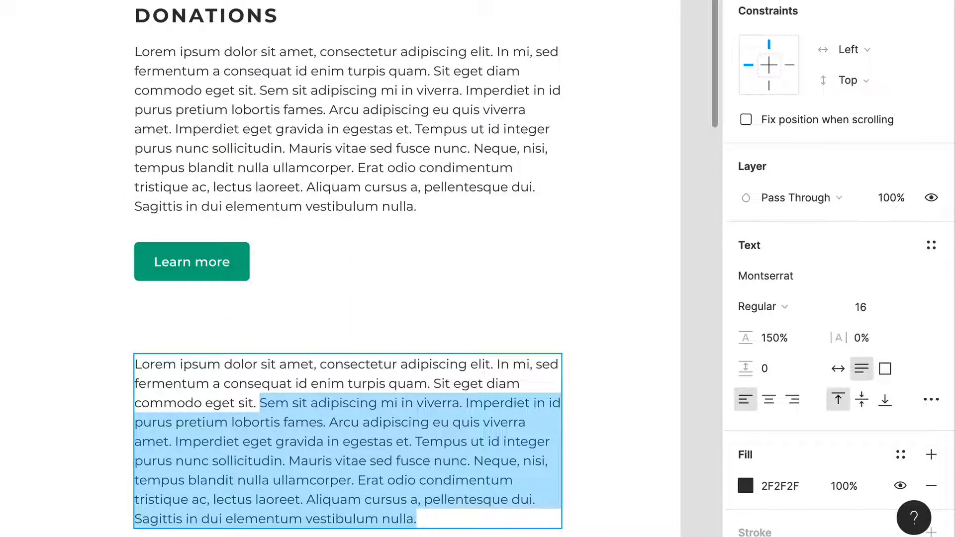
Make the extra paragraph a green size-24 pull quote and move Learn more below it.
{"action": "left_click", "coordinate": [761, 306]}
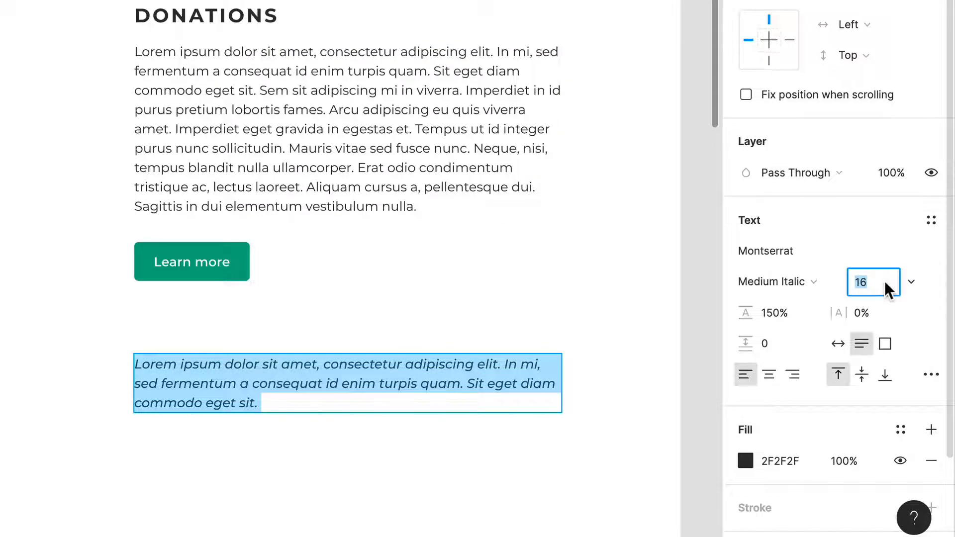
{"action": "type", "text": "24"}
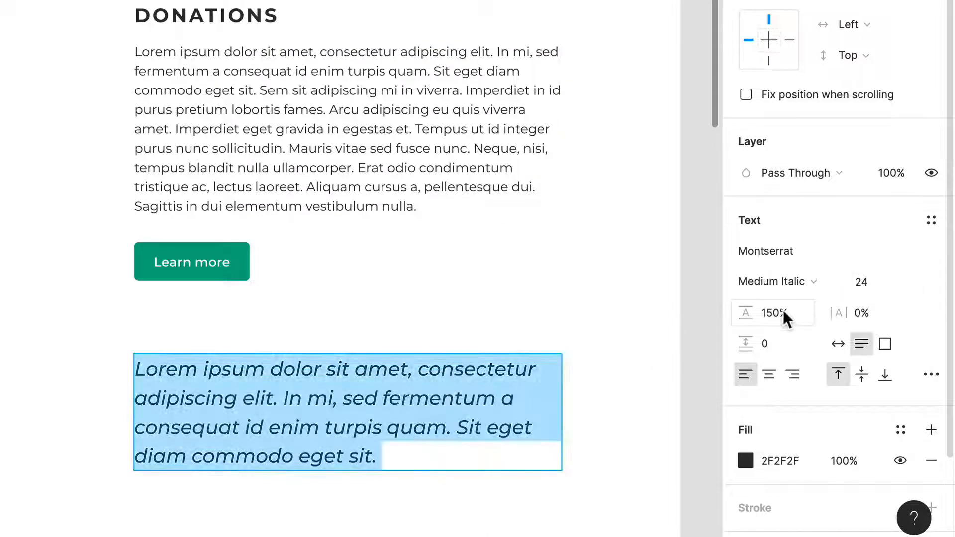
{"action": "left_click", "coordinate": [745, 461]}
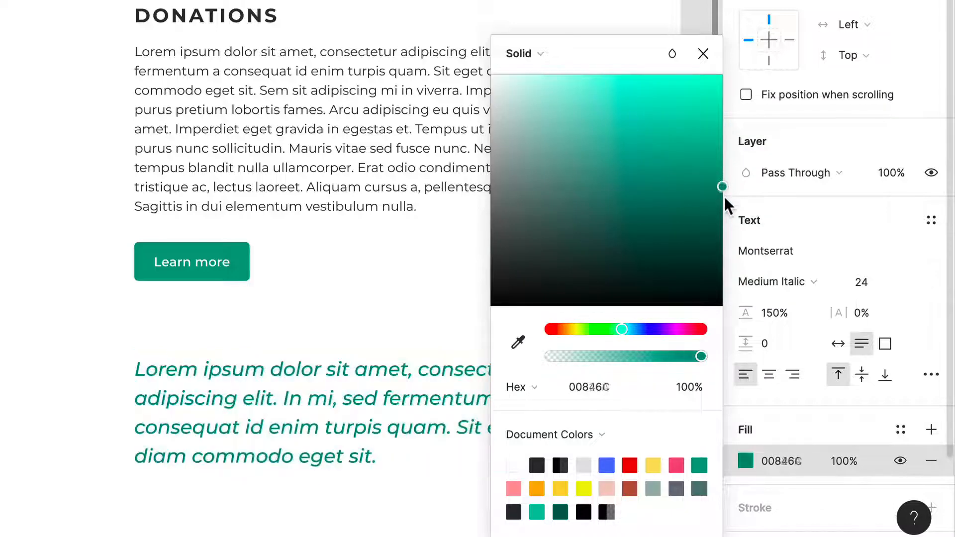
{"action": "left_click", "coordinate": [772, 281]}
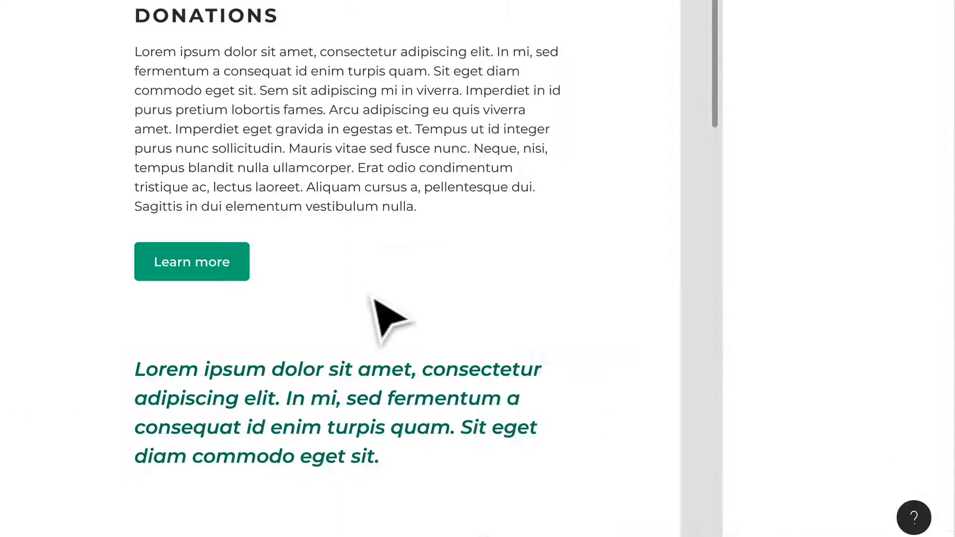
{"action": "left_click", "coordinate": [334, 383]}
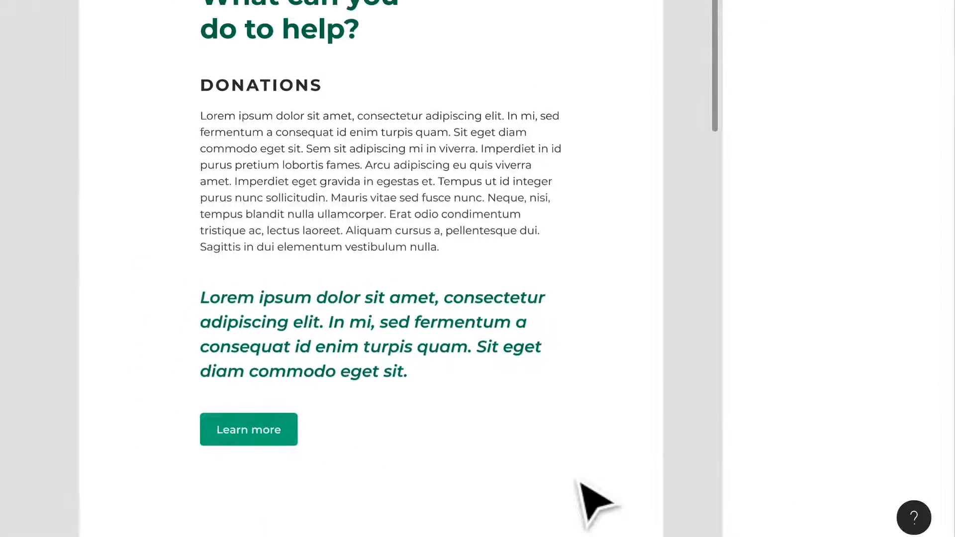
{"action": "scroll", "scroll_direction": "down", "scroll_amount": 3}
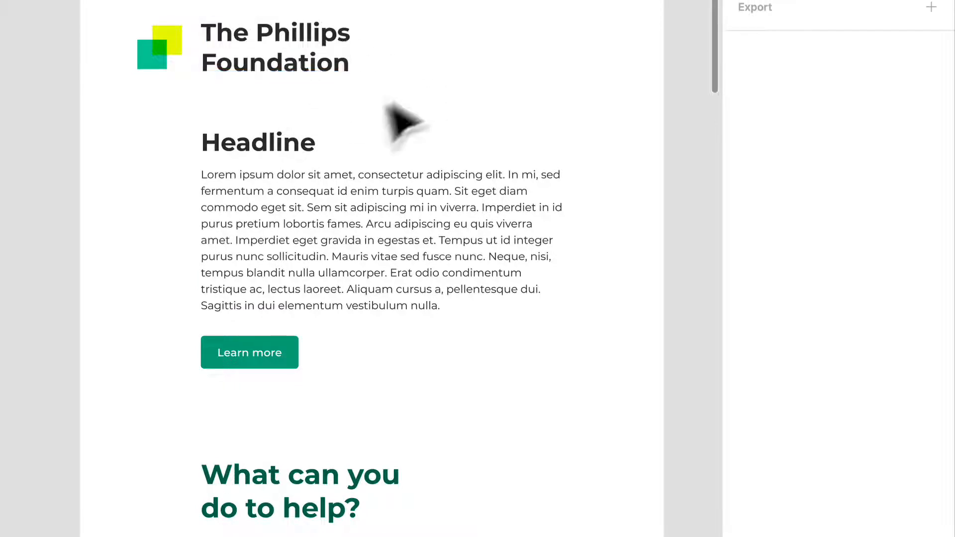
{"action": "mouse_move", "coordinate": [264, 106]}
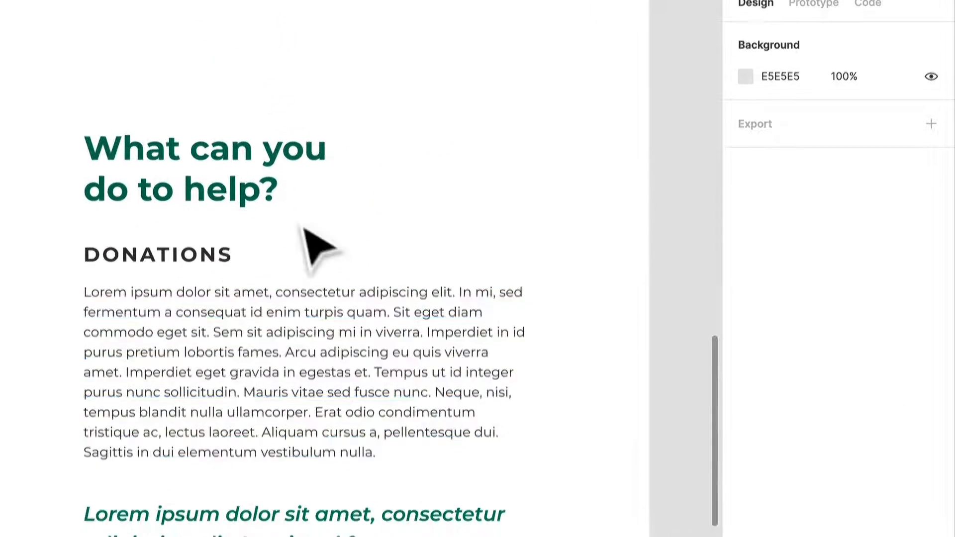
Try Palatino Regular at size 48 on the headline, then audition Allan.
{"action": "left_click", "coordinate": [204, 167]}
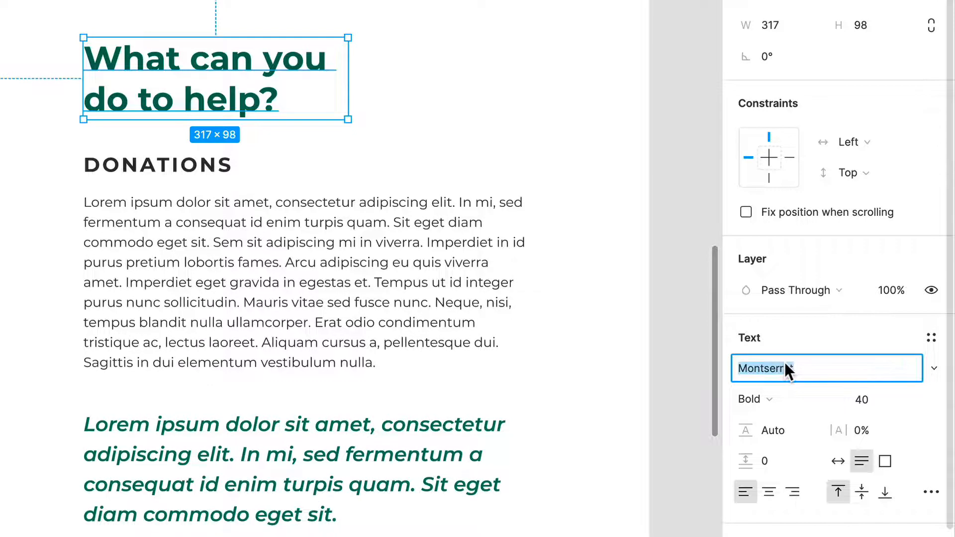
{"action": "type", "text": "Palatino"}
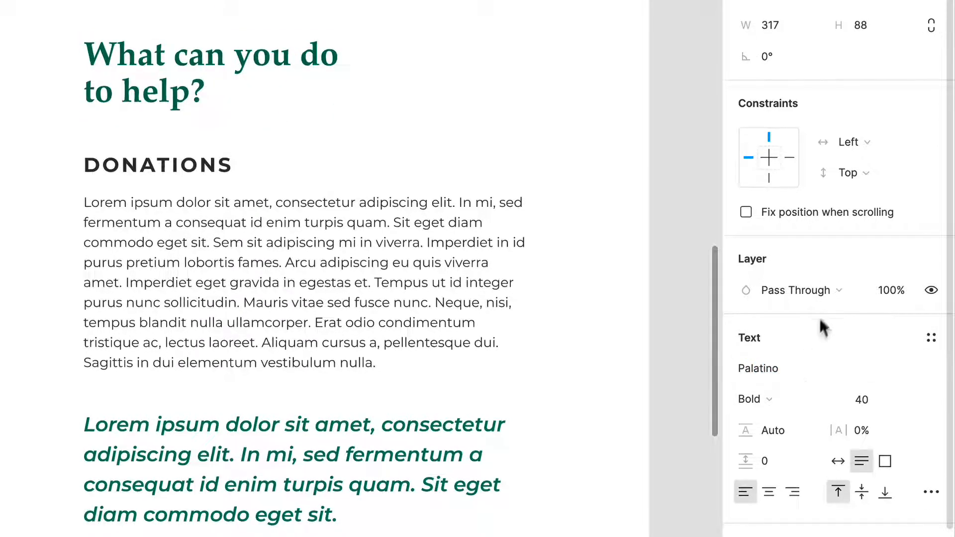
{"action": "left_click", "coordinate": [752, 399]}
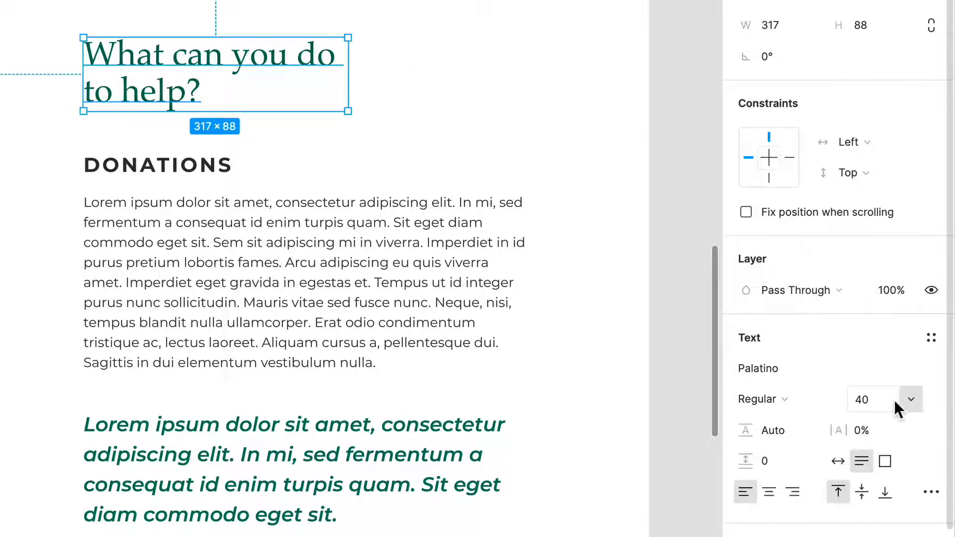
{"action": "left_click", "coordinate": [860, 399]}
{"action": "type", "text": "Al"}
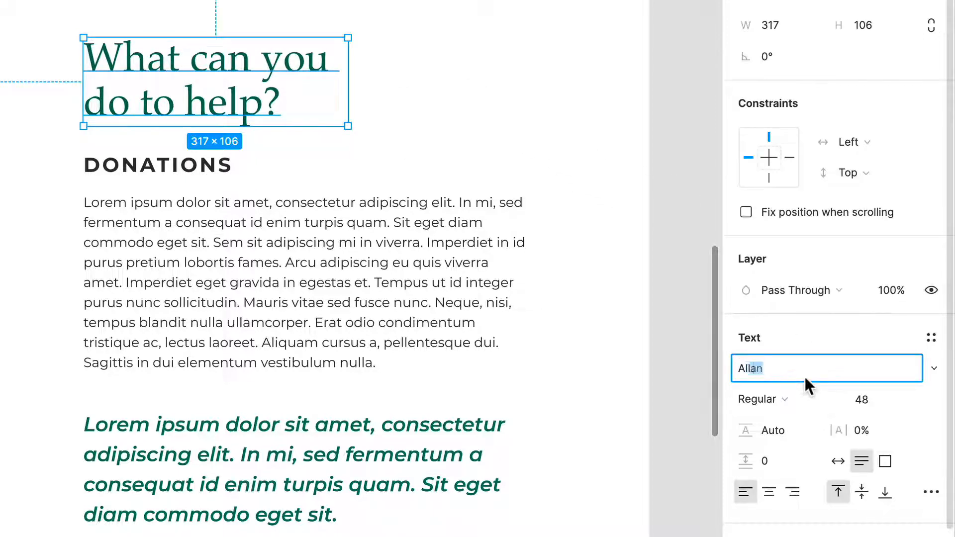
{"action": "left_click", "coordinate": [825, 368]}
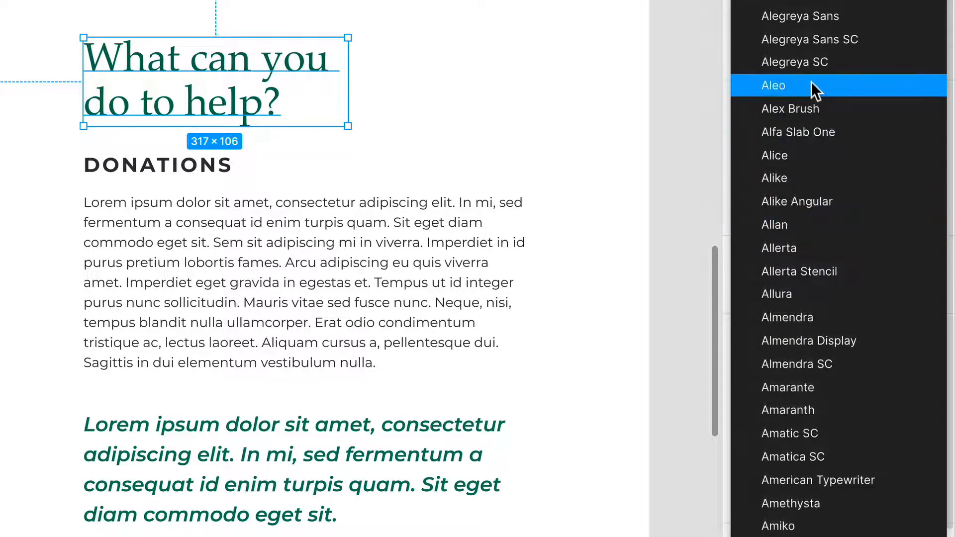
Switch the headline to Alegreya Regular and set line height to 115%.
{"action": "left_click", "coordinate": [773, 85]}
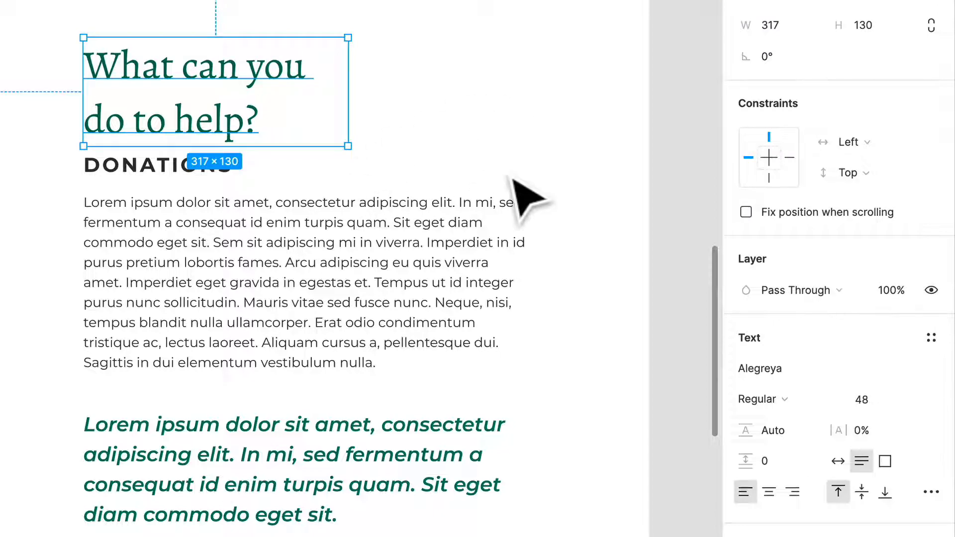
{"action": "left_click", "coordinate": [760, 399]}
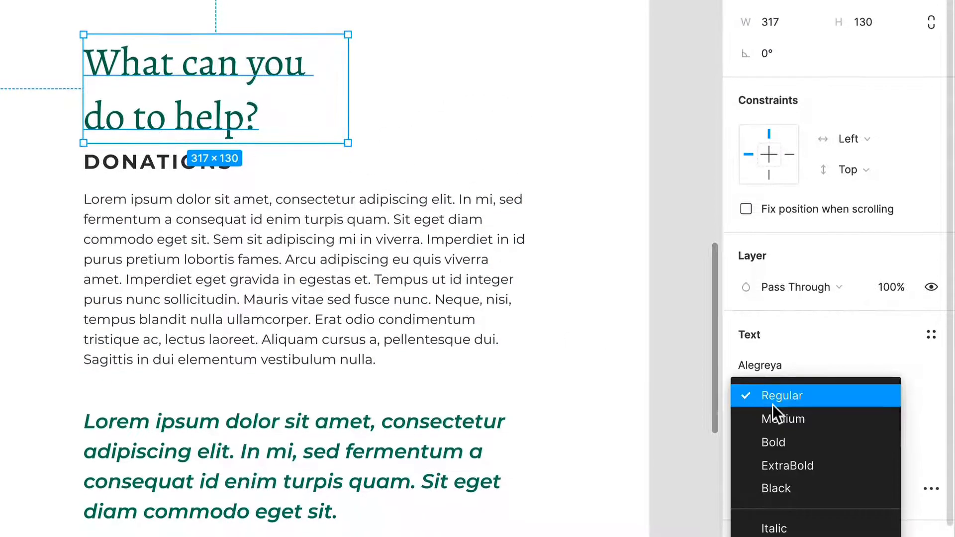
{"action": "left_click", "coordinate": [781, 395]}
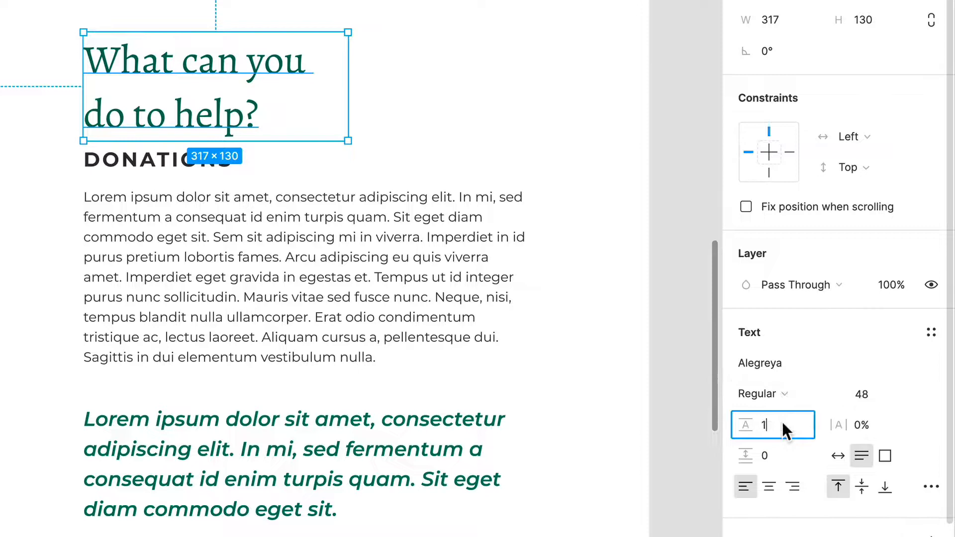
{"action": "type", "text": "100%"}
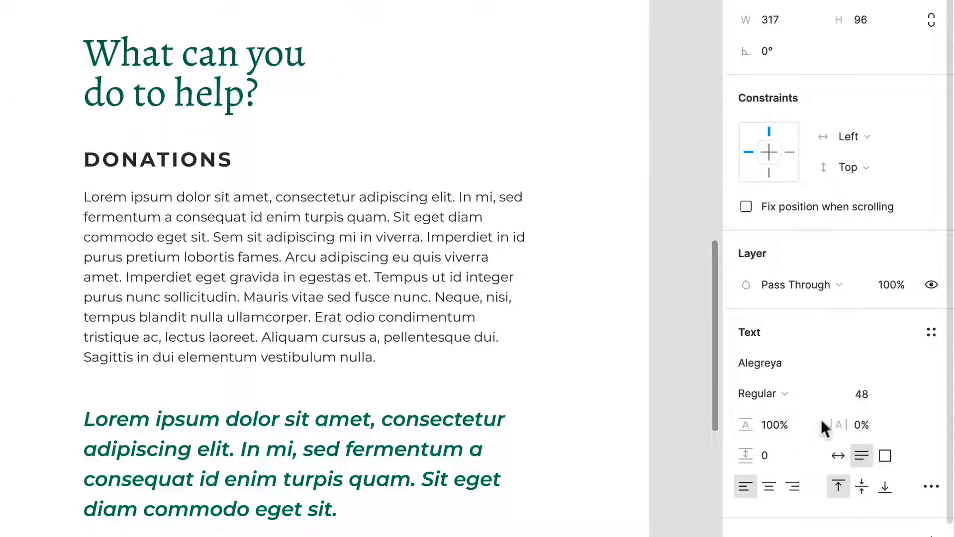
{"action": "left_click", "coordinate": [772, 425]}
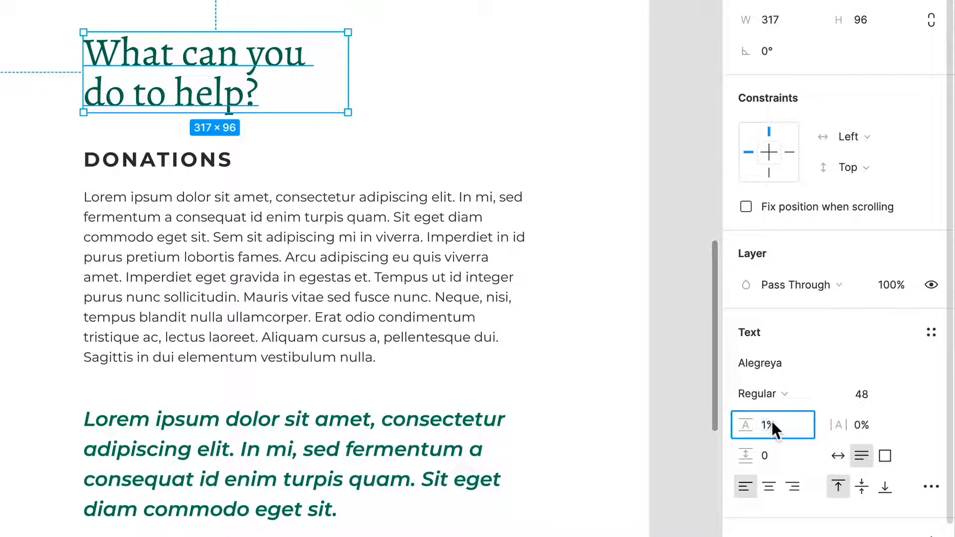
{"action": "type", "text": "115%"}
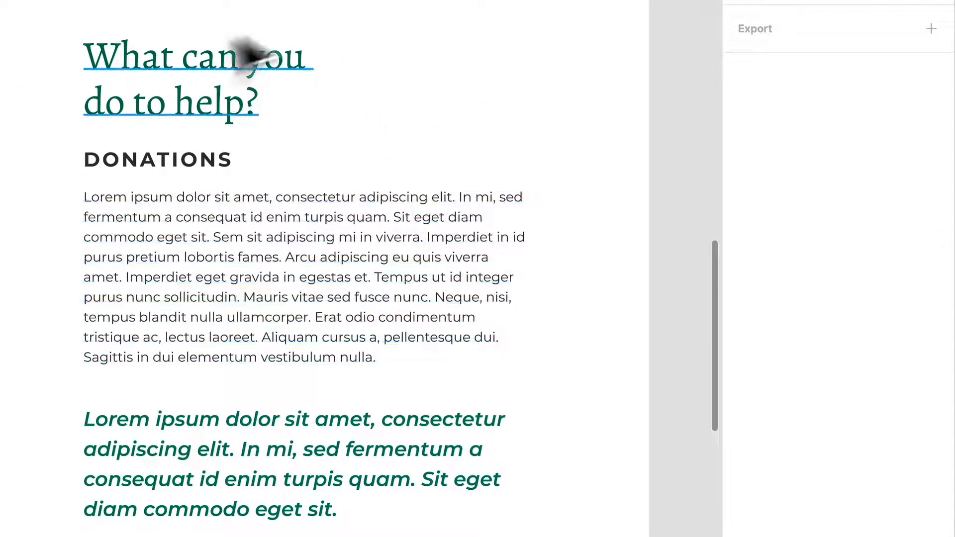
{"action": "mouse_move", "coordinate": [615, 241]}
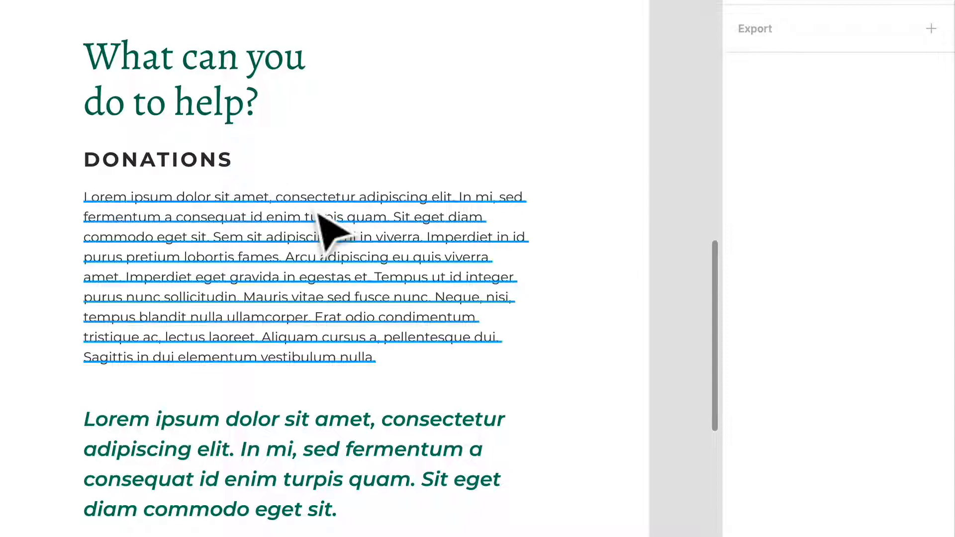
Change the green pull quote's font to Alegreya with Regular style.
{"action": "left_click", "coordinate": [157, 160]}
{"action": "type", "text": "Aleg"}
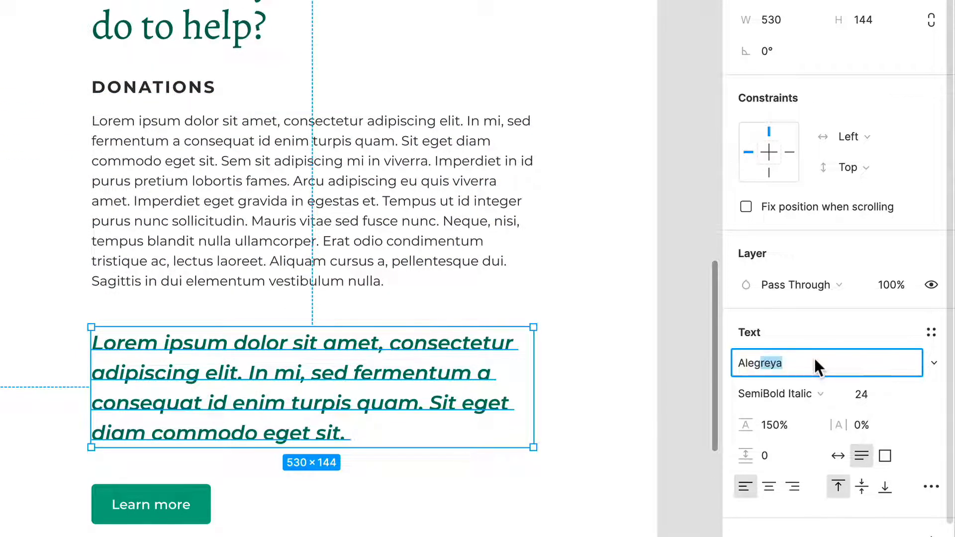
{"action": "left_click", "coordinate": [775, 393]}
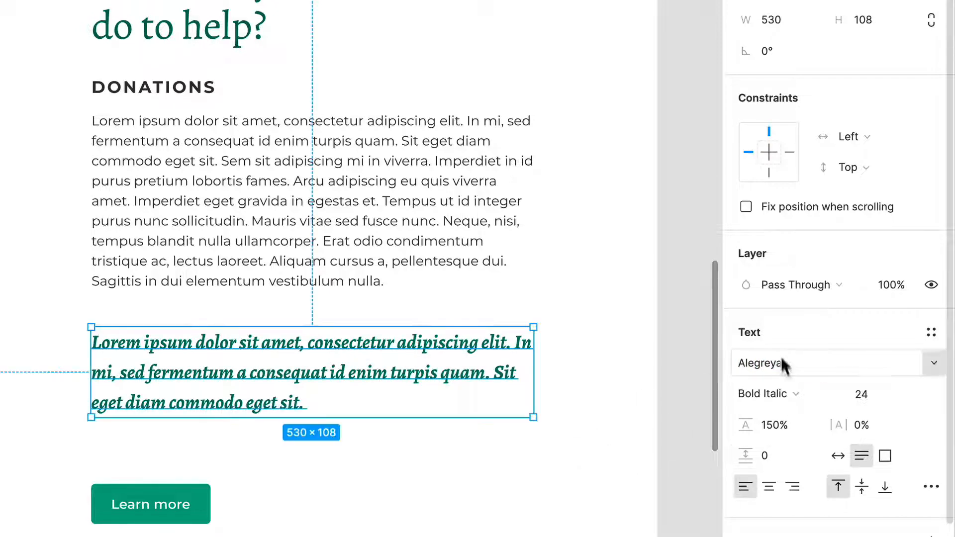
{"action": "left_click", "coordinate": [767, 394]}
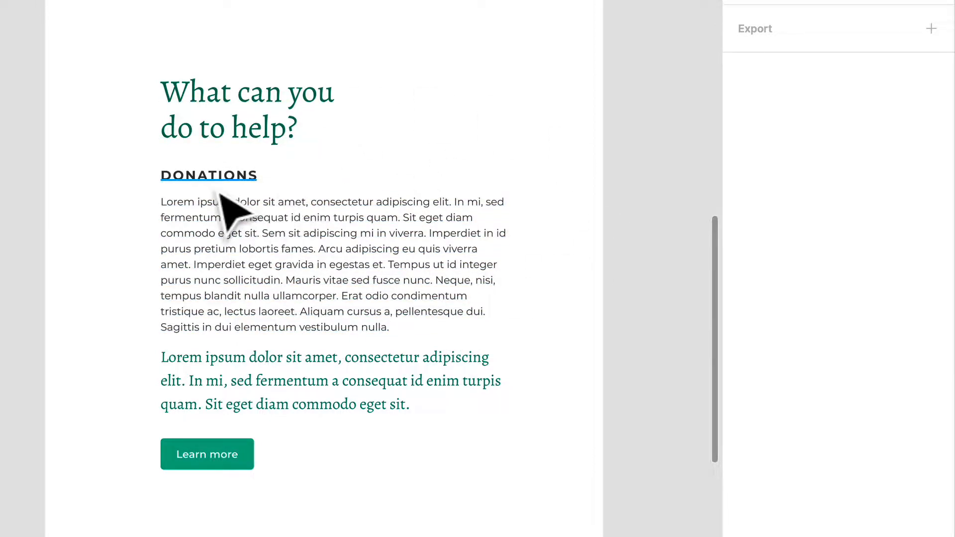
{"action": "mouse_move", "coordinate": [551, 137]}
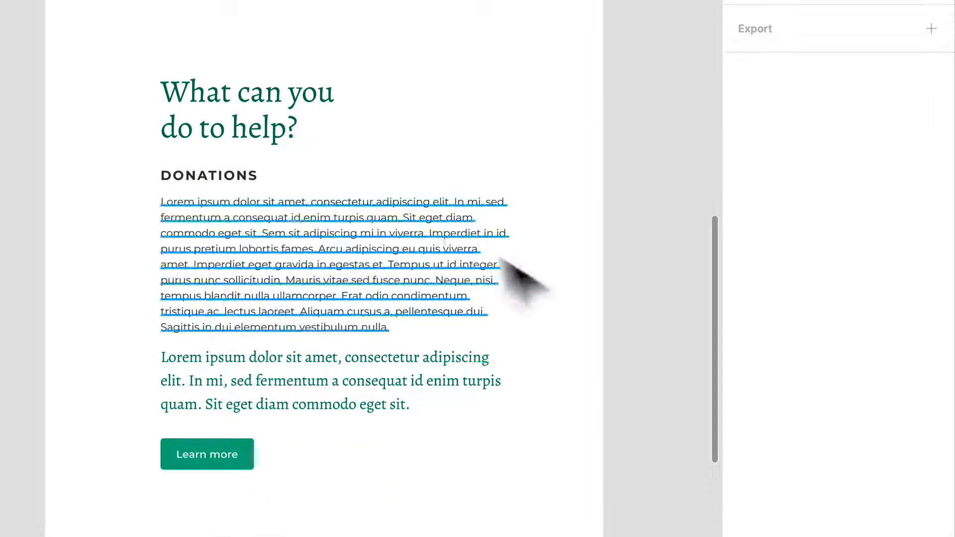
{"action": "mouse_move", "coordinate": [97, 280]}
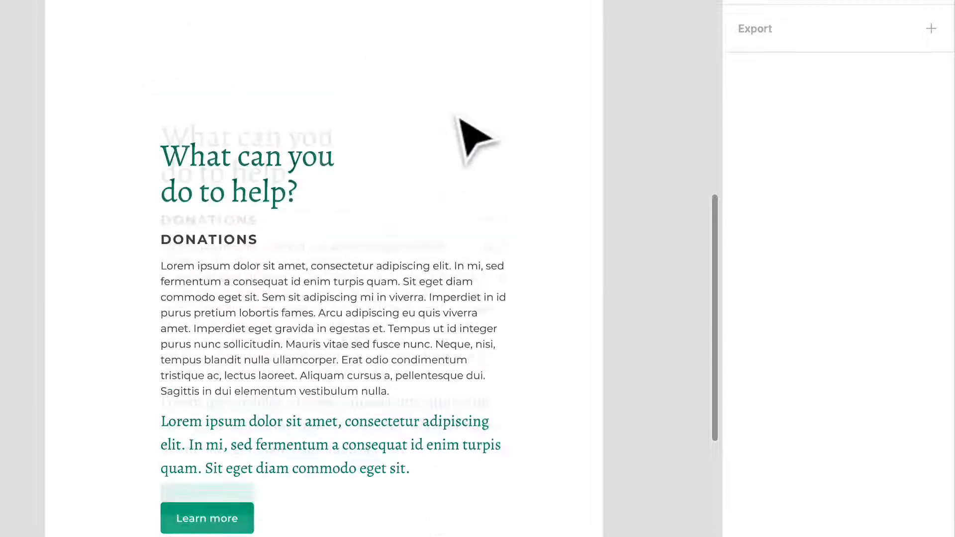
{"action": "scroll", "scroll_direction": "down", "scroll_amount": 3}
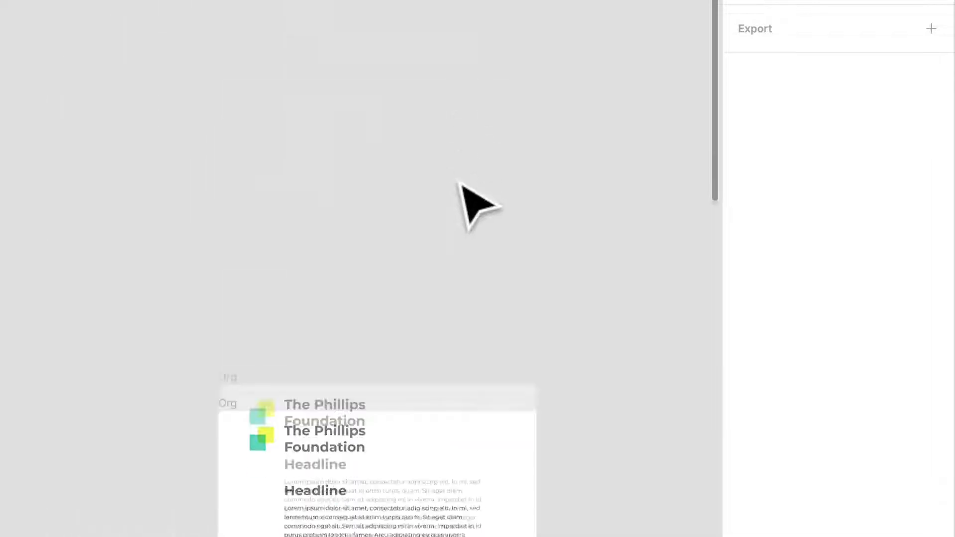
{"action": "scroll", "scroll_direction": "down", "scroll_amount": 3}
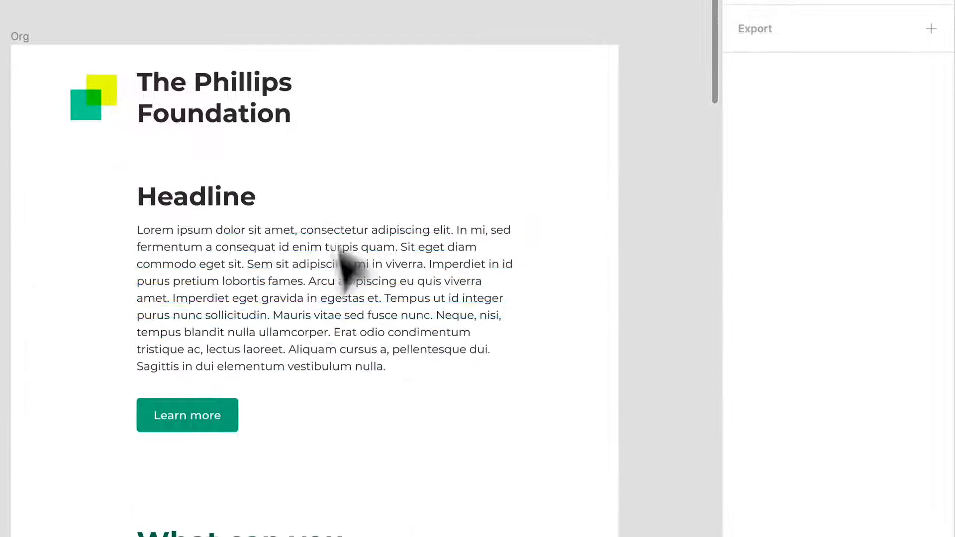
{"action": "scroll", "scroll_direction": "down", "scroll_amount": 3}
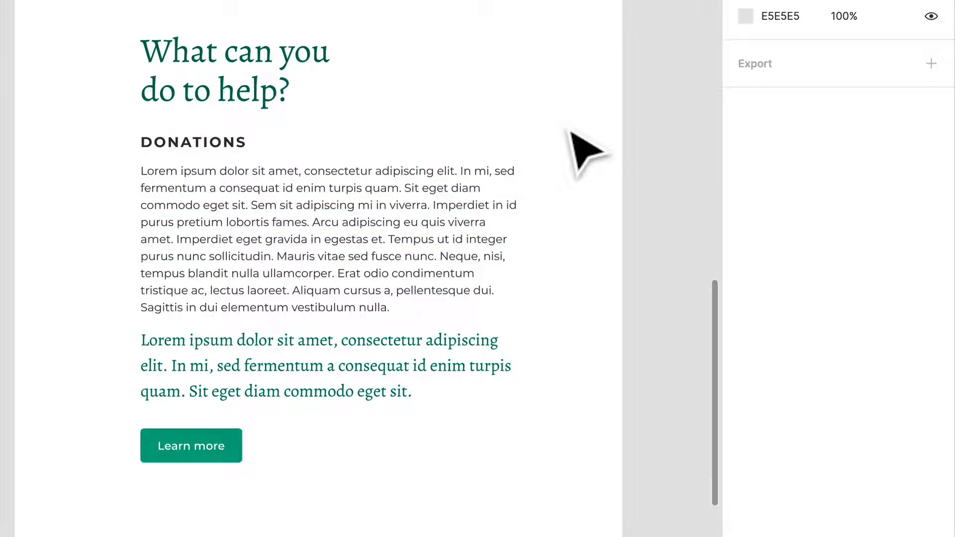
{"action": "mouse_move", "coordinate": [383, 113]}
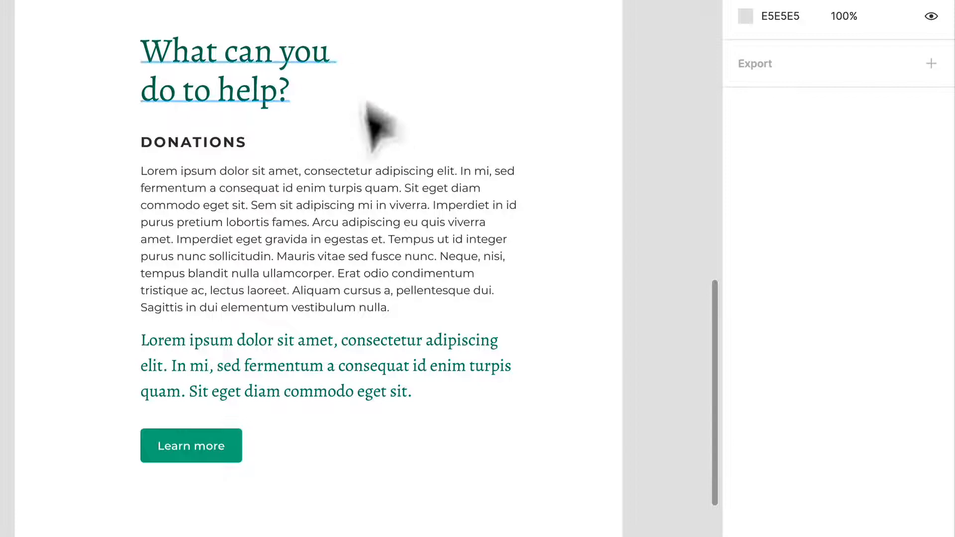
{"action": "mouse_move", "coordinate": [536, 130]}
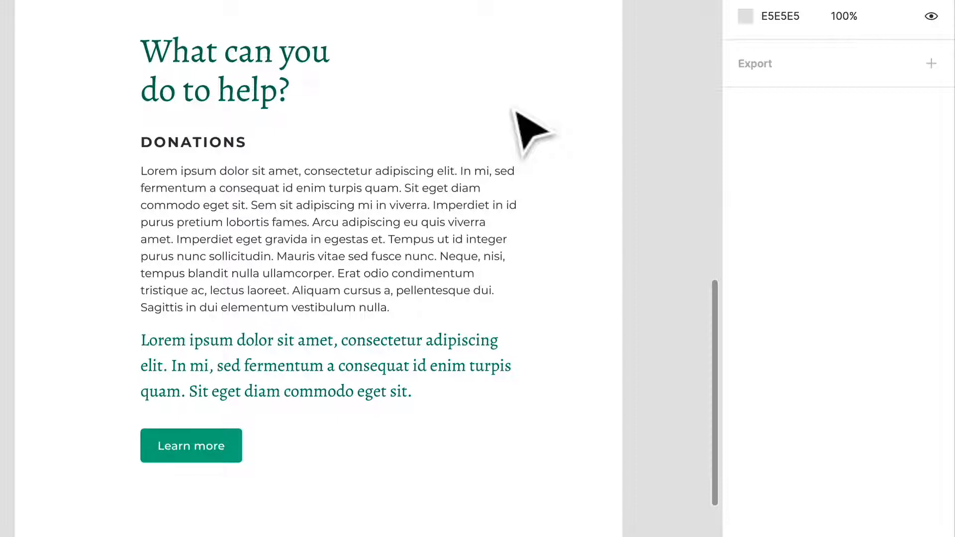
{"action": "scroll", "scroll_direction": "down", "scroll_amount": 3}
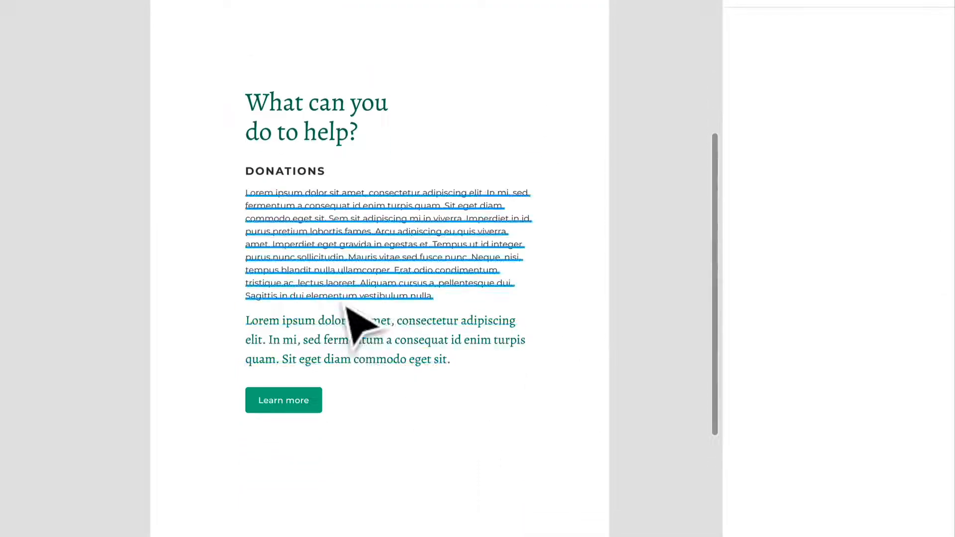
{"action": "left_click", "coordinate": [316, 116]}
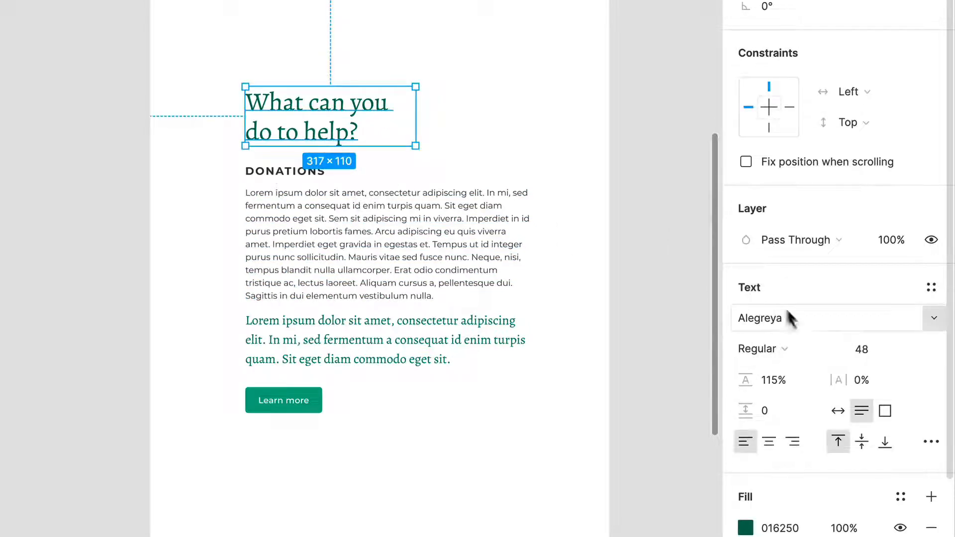
{"action": "left_click", "coordinate": [757, 348]}
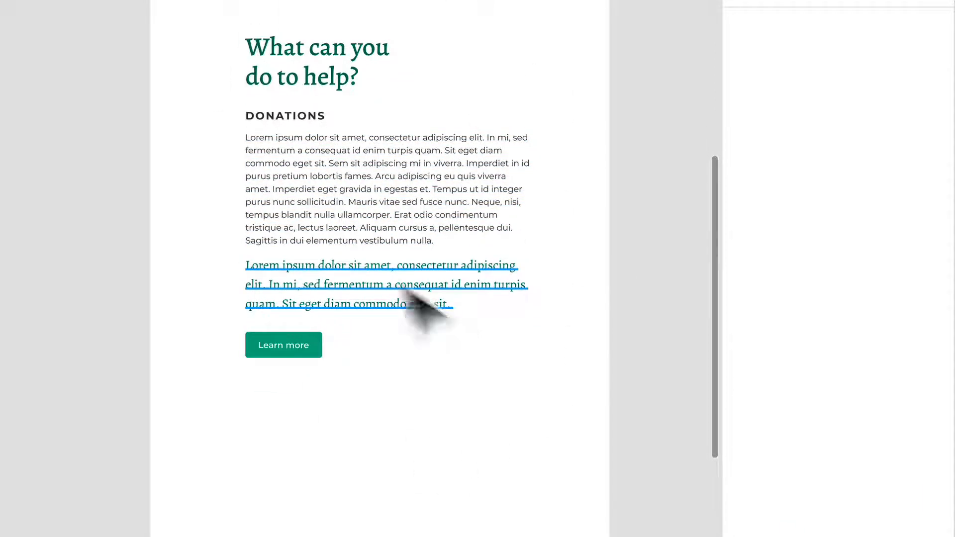
{"action": "mouse_move", "coordinate": [484, 420]}
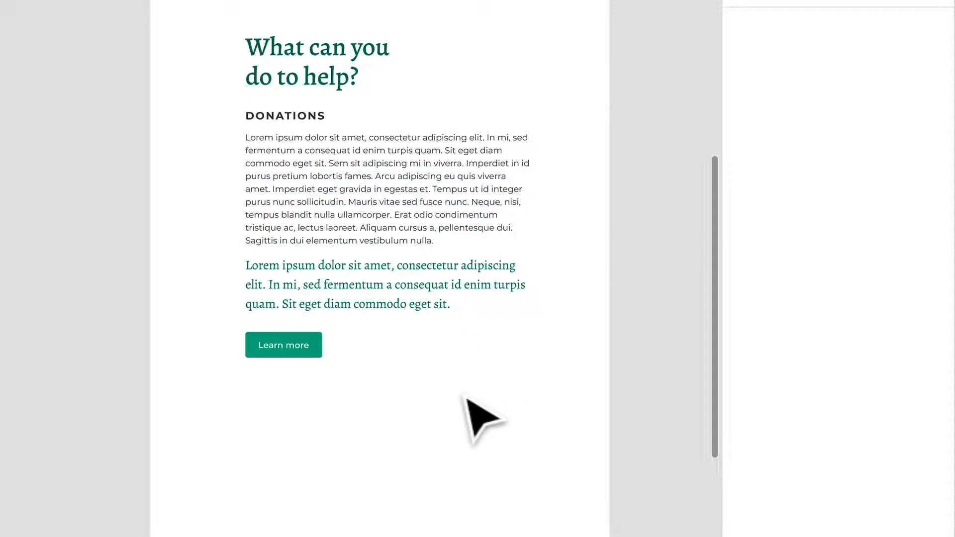